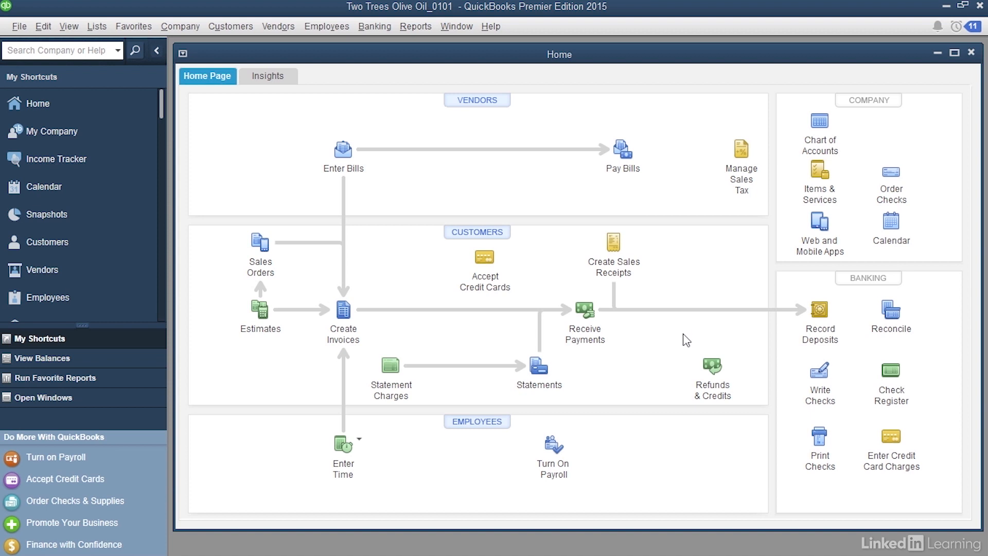
{"action": "mouse_move", "coordinate": [776, 116]}
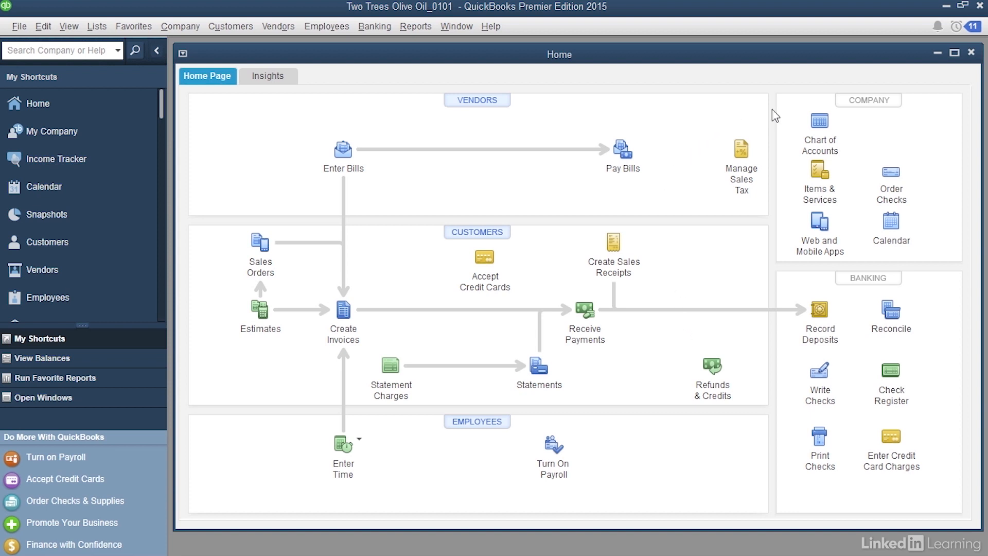
{"action": "mouse_move", "coordinate": [820, 120]}
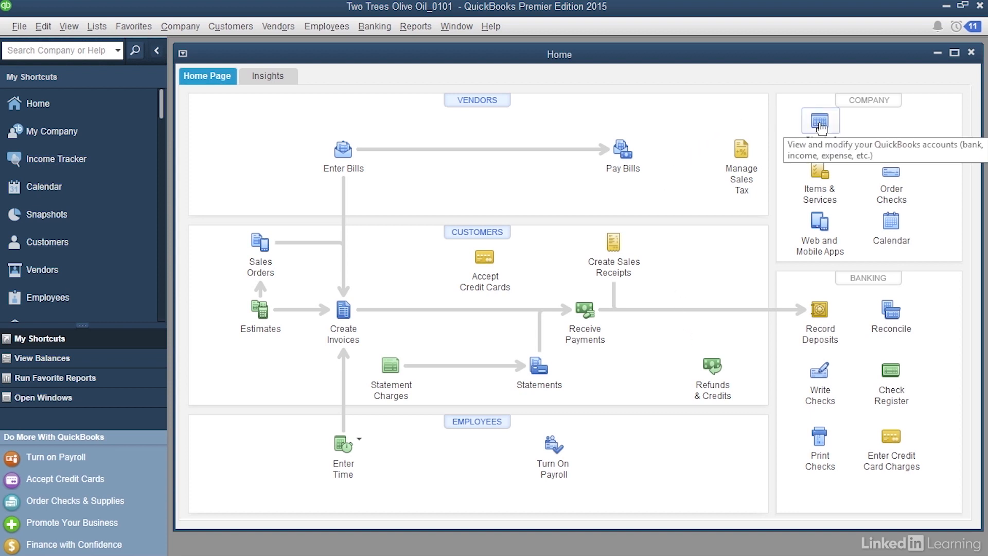
Open Two Trees Olive Oil's Chart of Accounts and select the Payroll Liabilities account.
{"action": "left_click", "coordinate": [819, 122]}
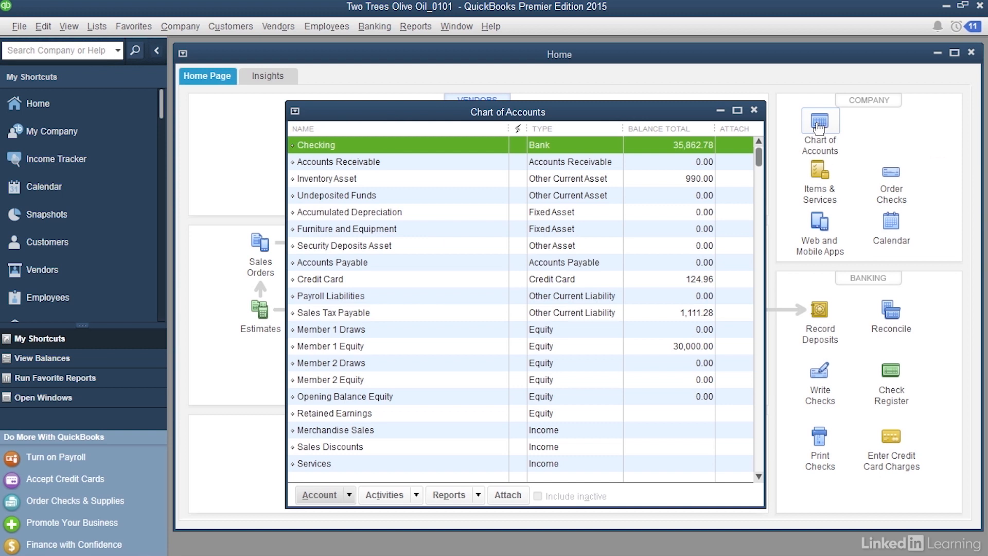
{"action": "mouse_move", "coordinate": [819, 126]}
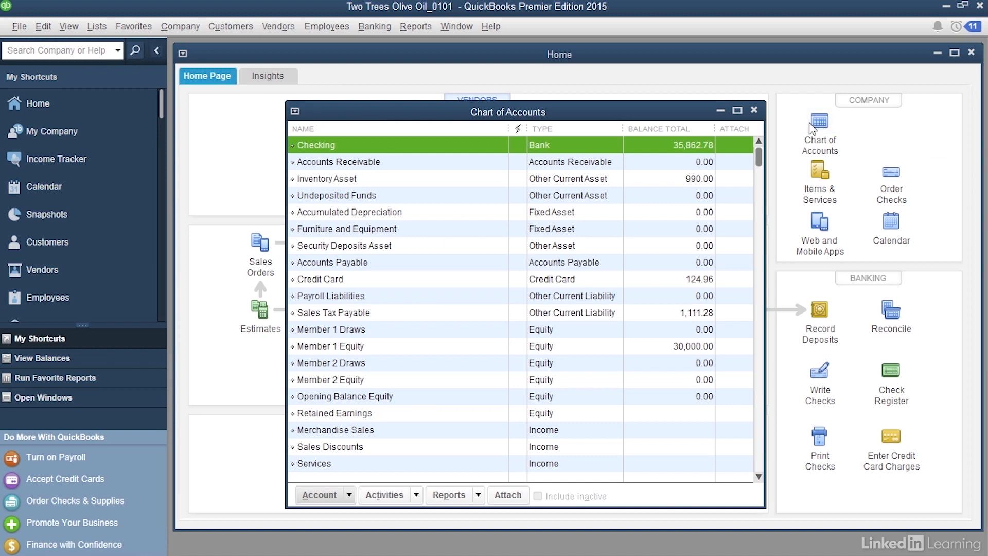
{"action": "mouse_move", "coordinate": [623, 306]}
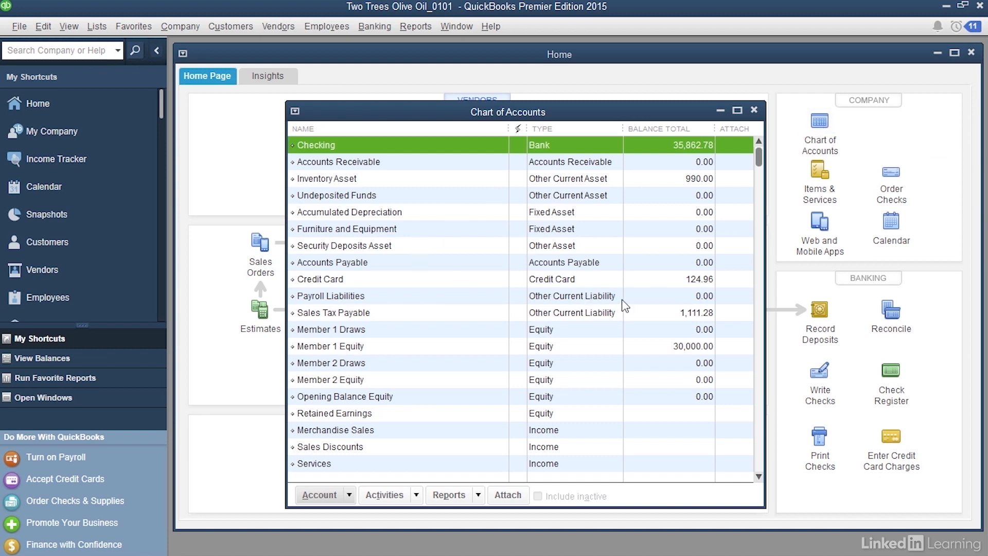
{"action": "mouse_move", "coordinate": [334, 303]}
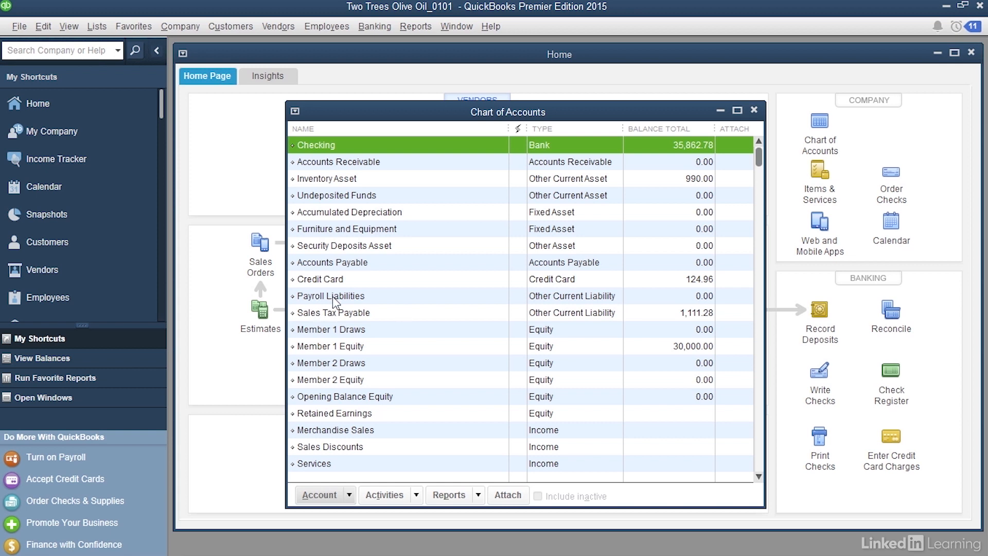
{"action": "left_click", "coordinate": [331, 295]}
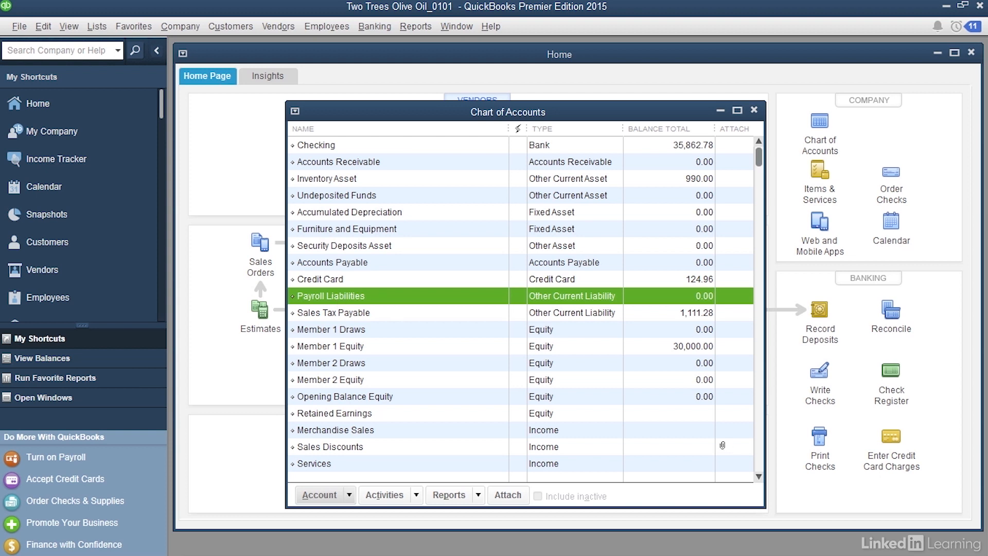
{"action": "scroll", "scroll_direction": "down", "scroll_amount": 3}
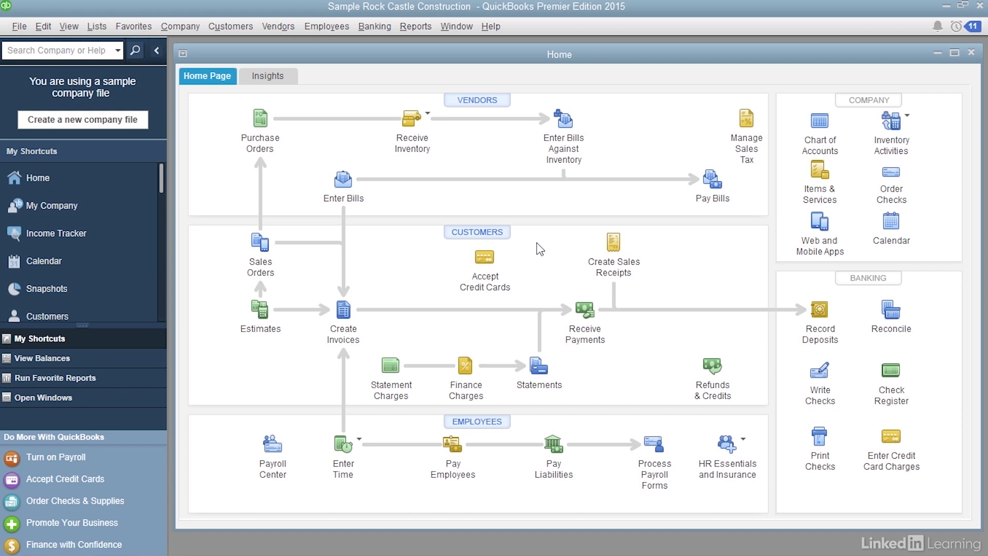
{"action": "mouse_move", "coordinate": [614, 161]}
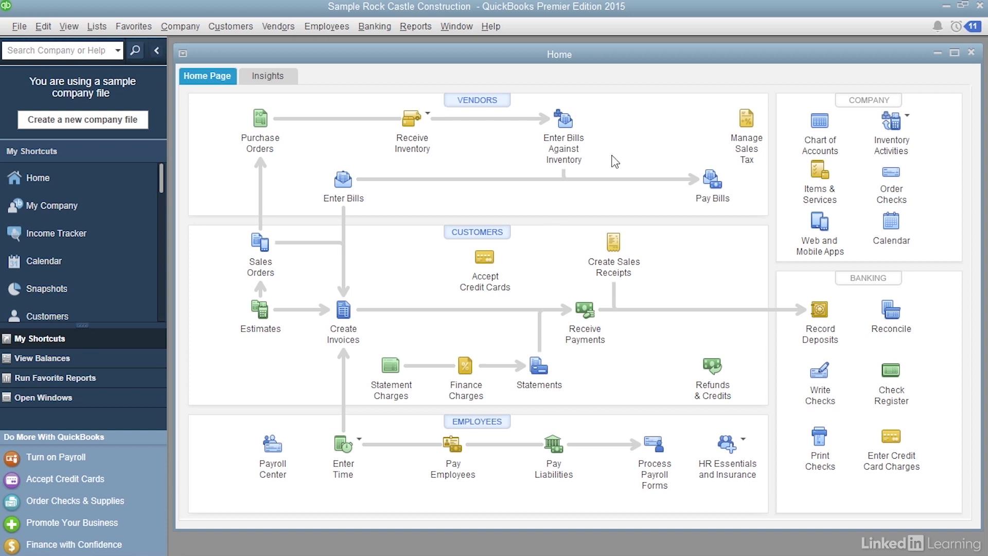
{"action": "mouse_move", "coordinate": [820, 123]}
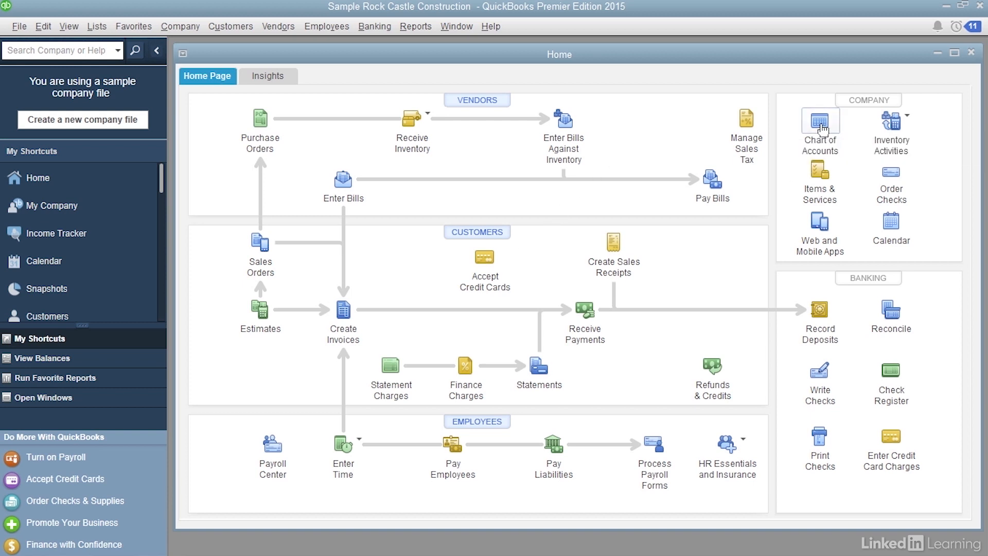
Open the sample Rock Castle Construction company's Chart of Accounts from the Home page.
{"action": "left_click", "coordinate": [820, 122]}
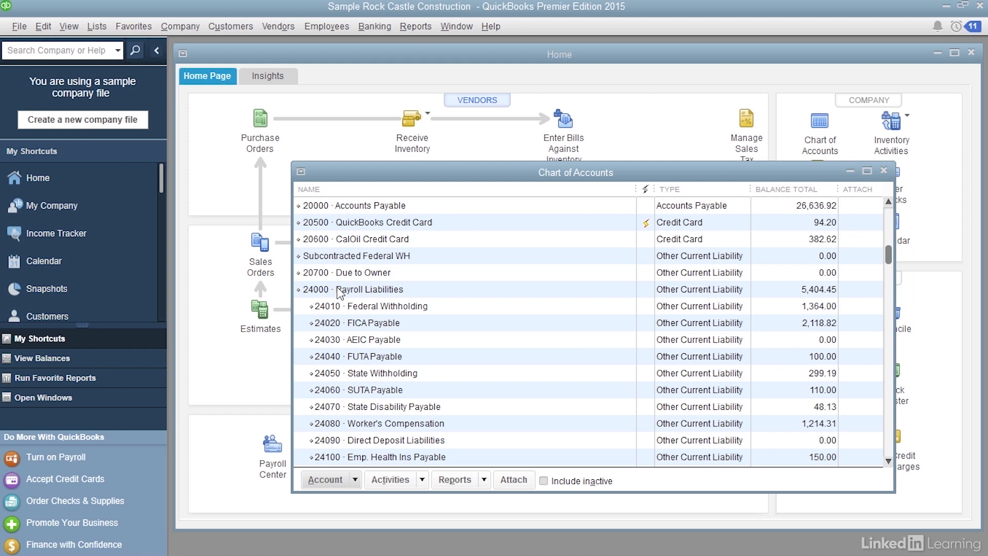
{"action": "left_click", "coordinate": [366, 289]}
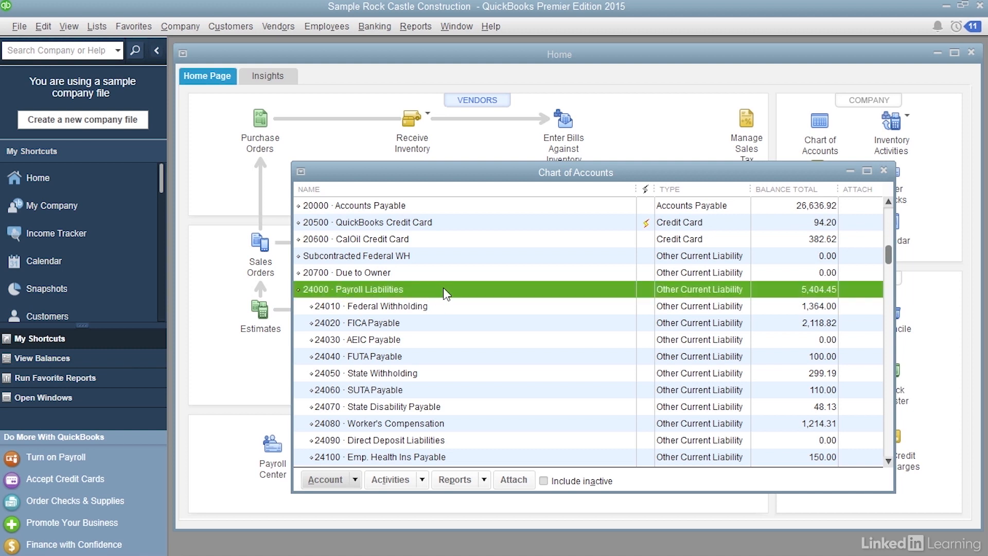
{"action": "mouse_move", "coordinate": [459, 433]}
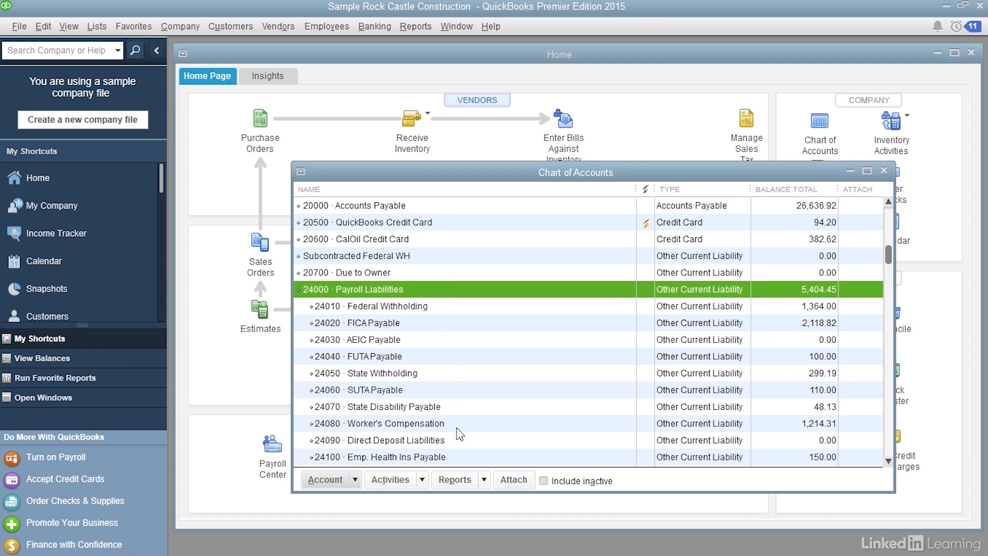
{"action": "mouse_move", "coordinate": [462, 459]}
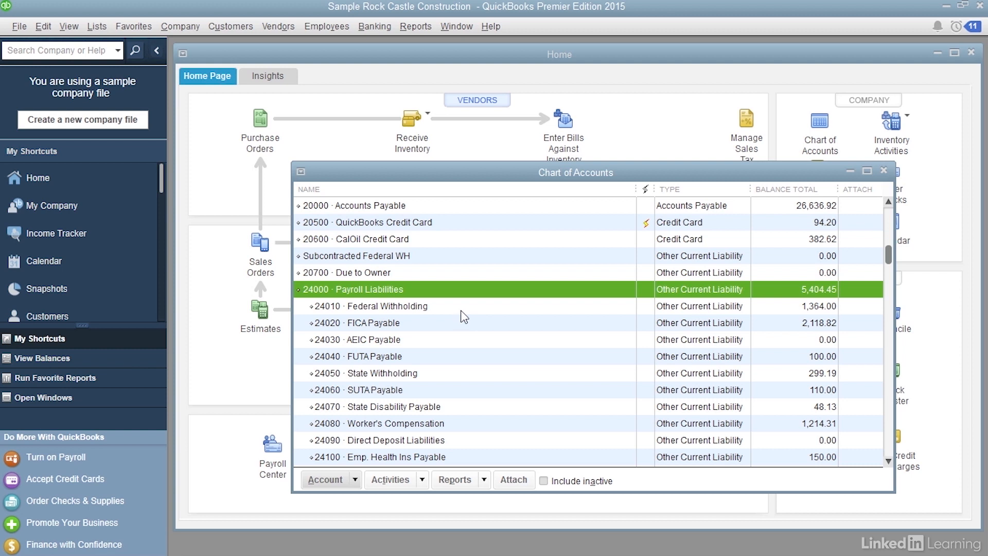
{"action": "mouse_move", "coordinate": [424, 329]}
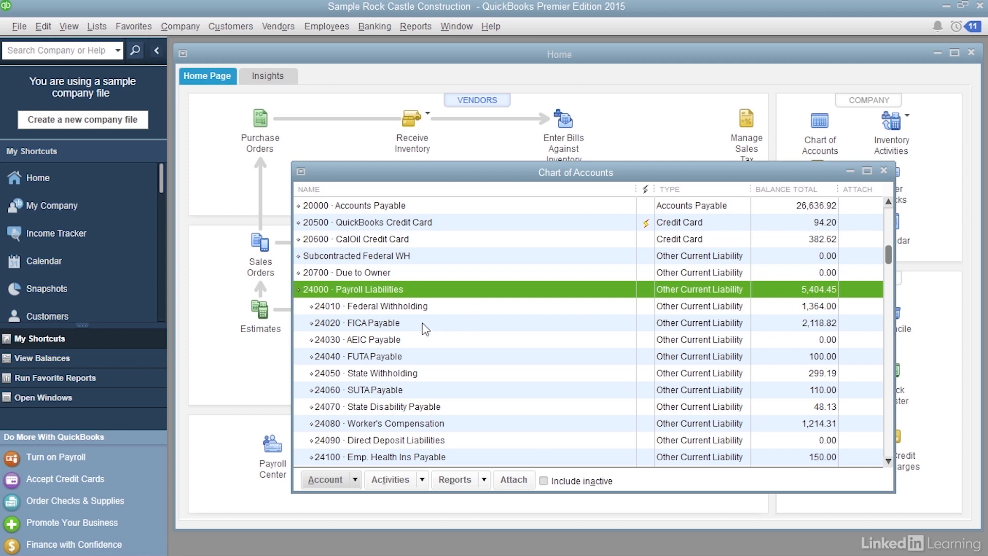
{"action": "left_click", "coordinate": [371, 357]}
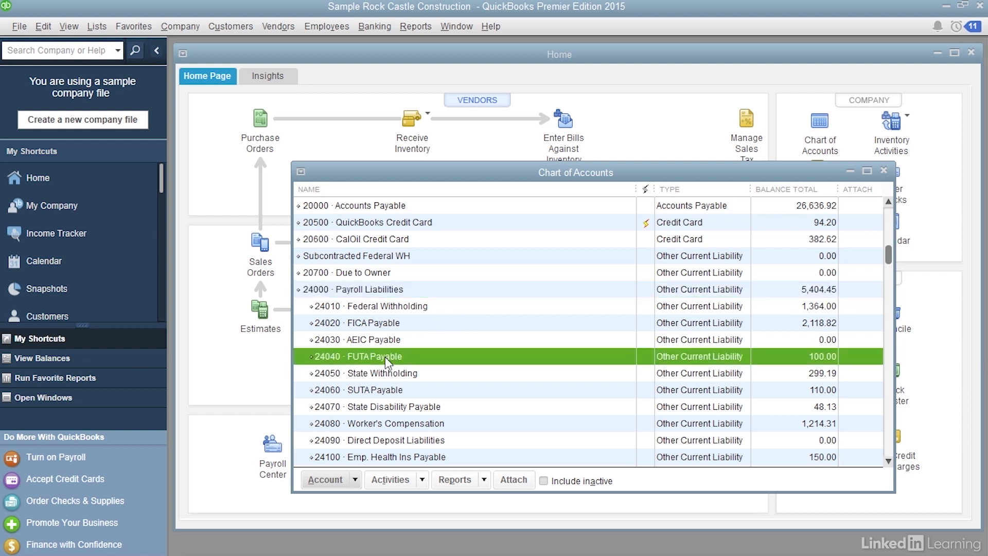
{"action": "mouse_move", "coordinate": [438, 406]}
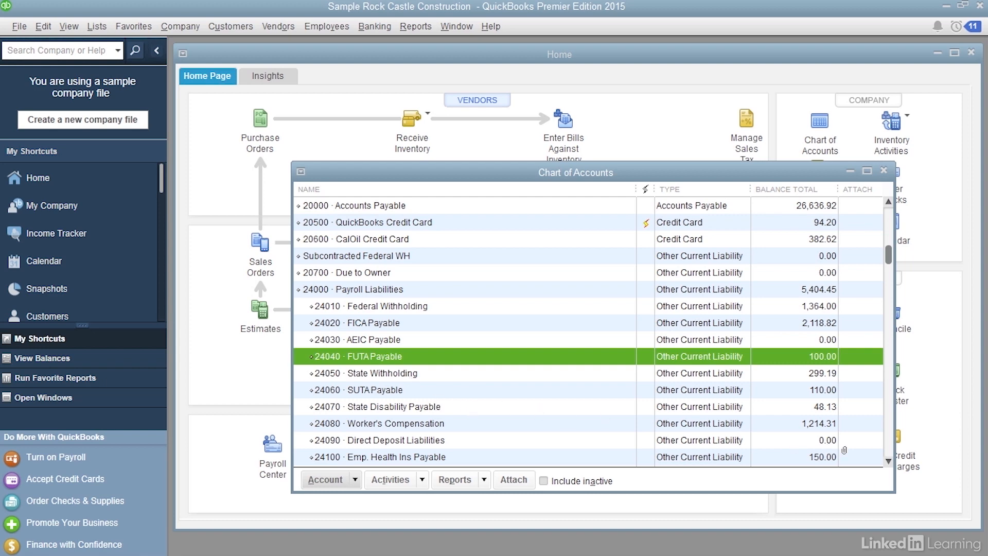
{"action": "scroll", "scroll_direction": "down", "scroll_amount": 3}
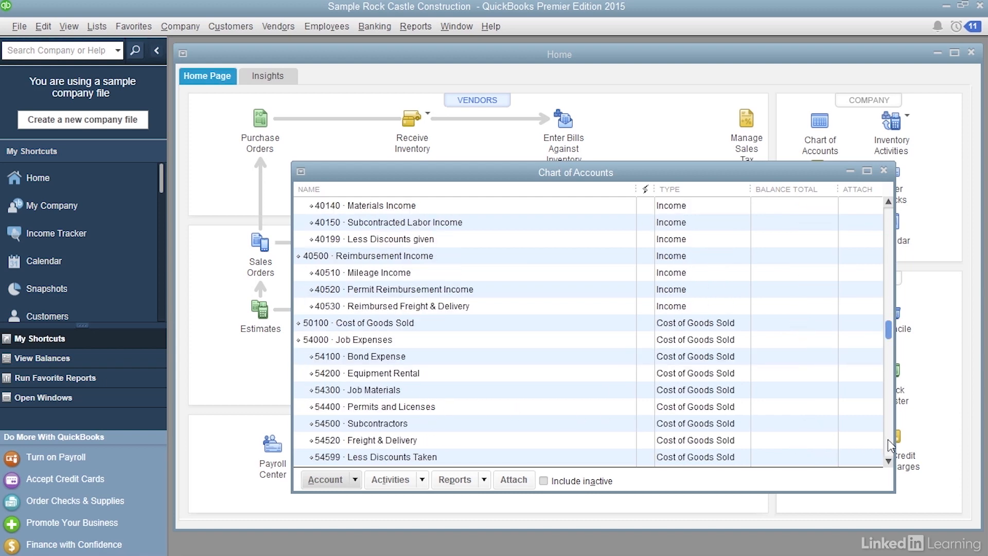
{"action": "scroll", "scroll_direction": "down", "scroll_amount": 3}
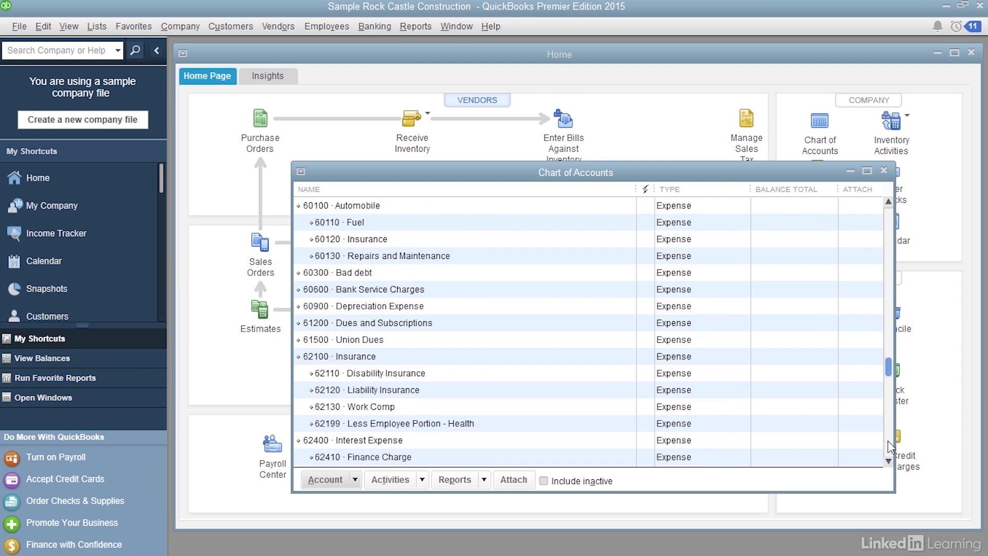
{"action": "scroll", "scroll_direction": "down", "scroll_amount": 3}
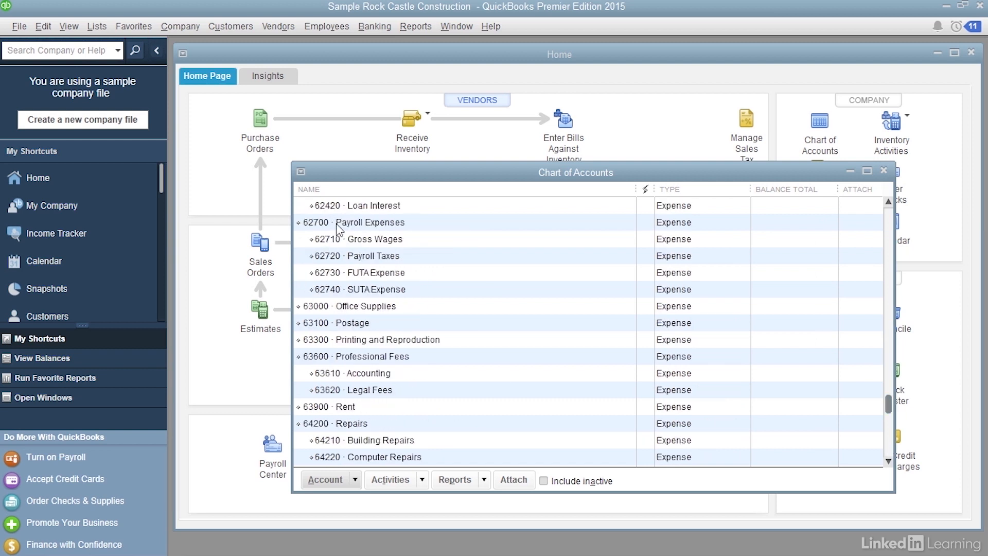
{"action": "left_click", "coordinate": [359, 222]}
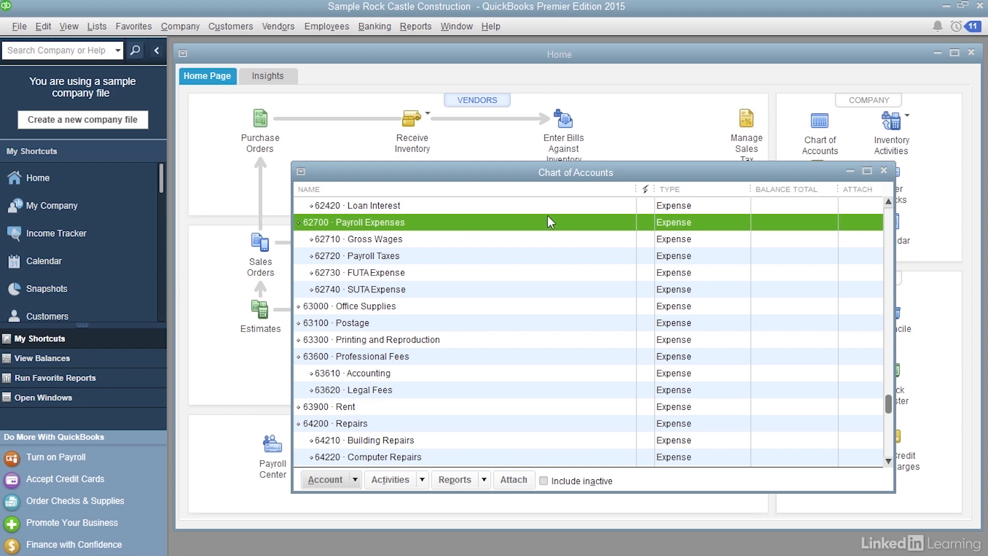
{"action": "mouse_move", "coordinate": [438, 262]}
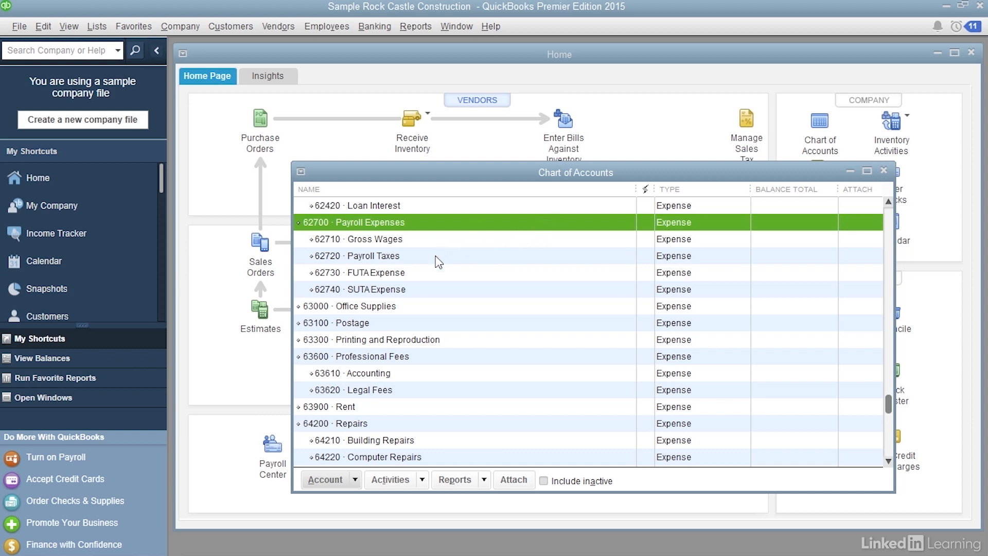
{"action": "mouse_move", "coordinate": [428, 287]}
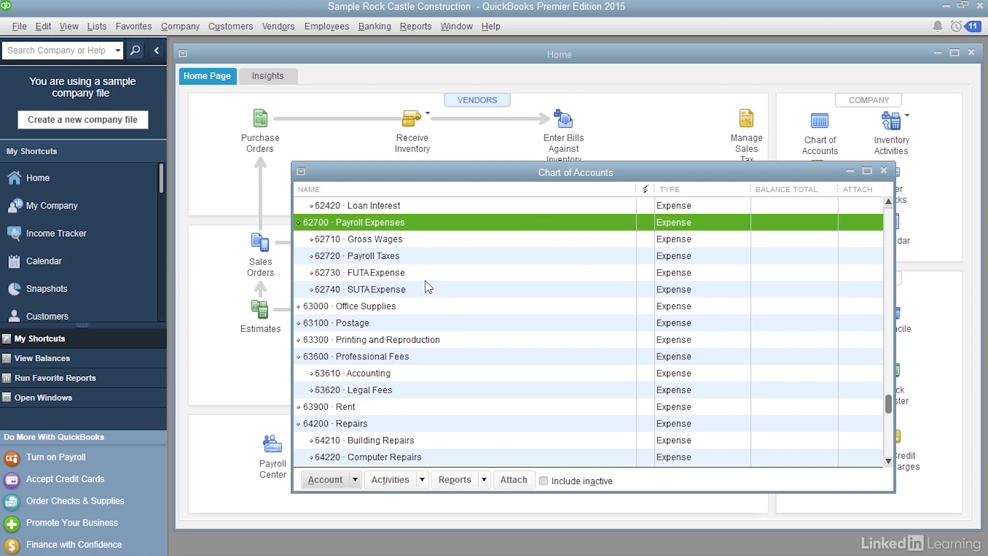
{"action": "mouse_move", "coordinate": [419, 259]}
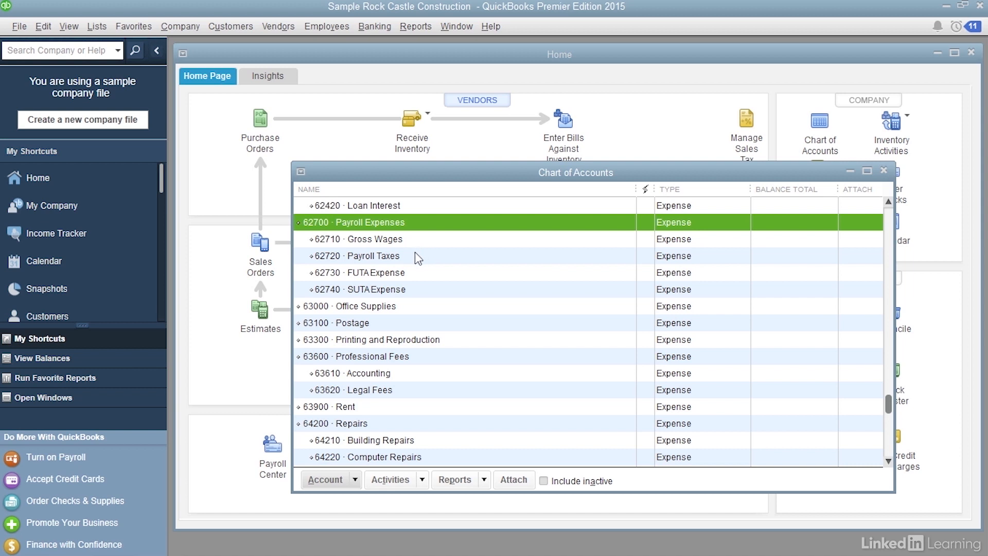
{"action": "mouse_move", "coordinate": [414, 280]}
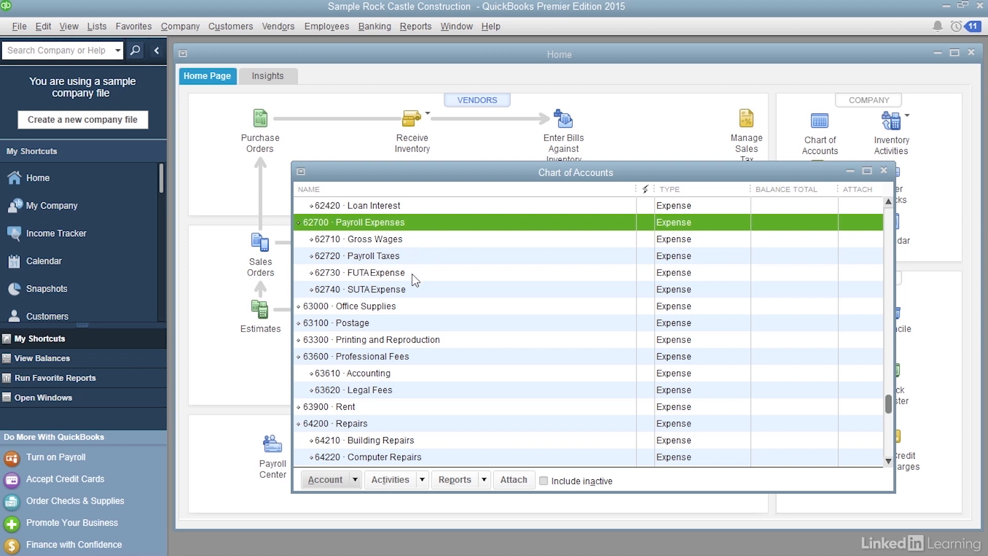
{"action": "mouse_move", "coordinate": [417, 290]}
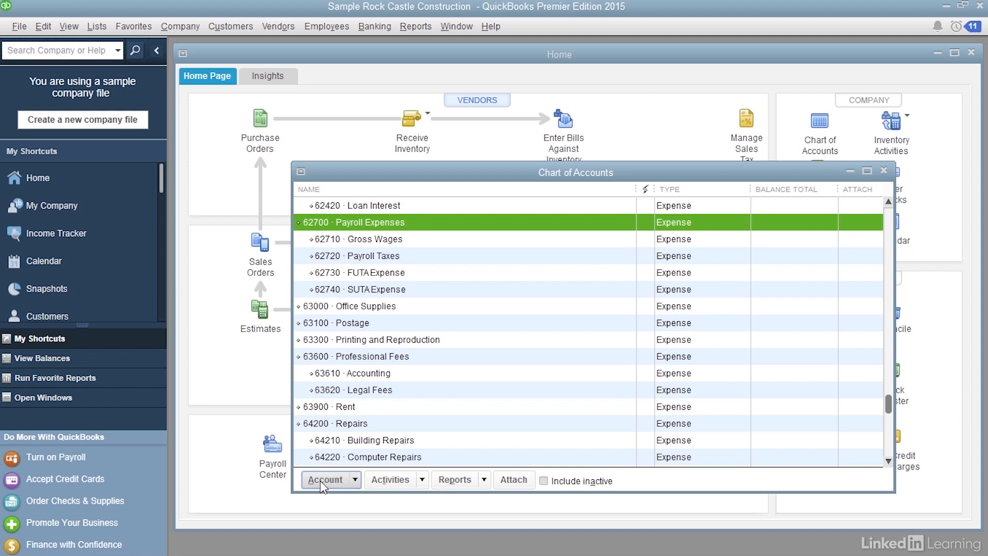
Start a new Other Current Liability account numbered 24120.
{"action": "left_click", "coordinate": [324, 480]}
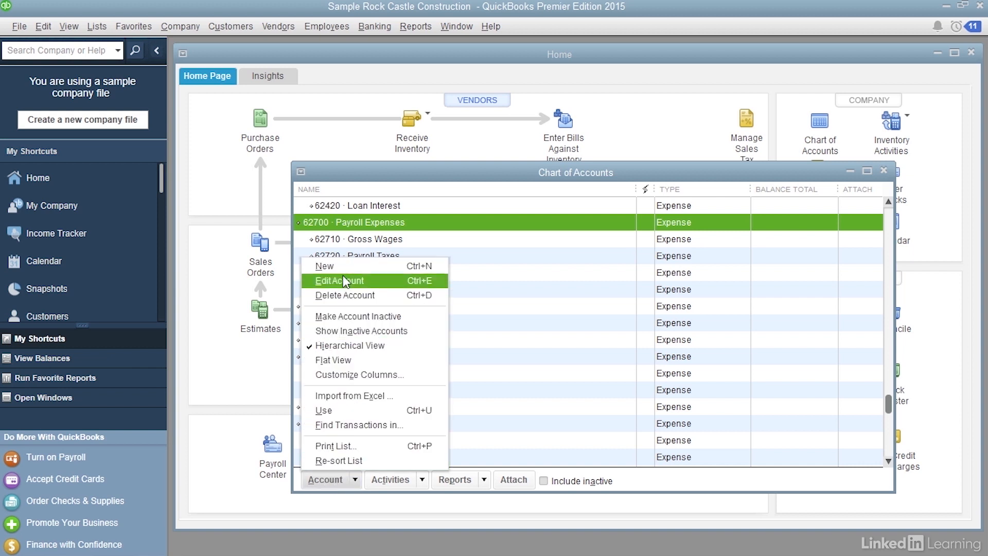
{"action": "left_click", "coordinate": [324, 265]}
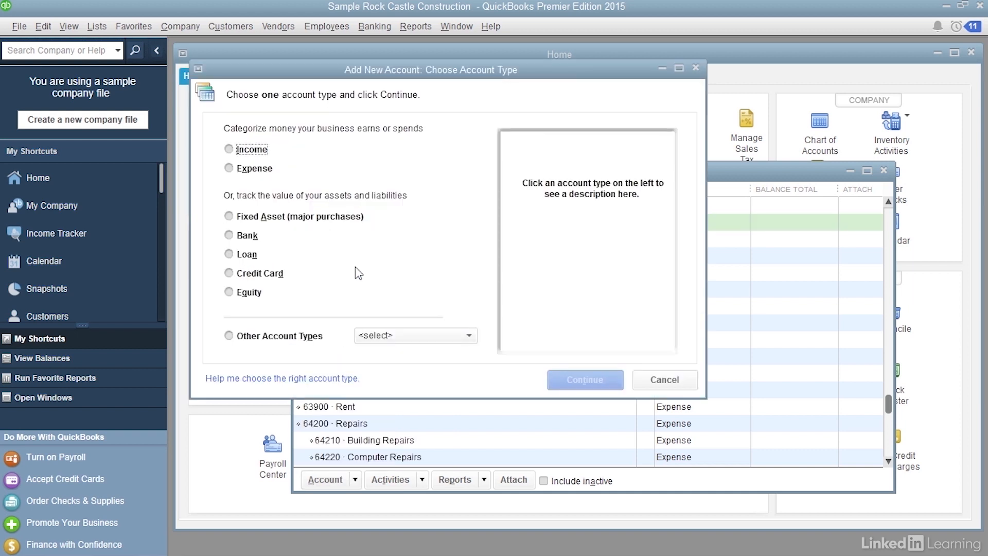
{"action": "mouse_move", "coordinate": [352, 270]}
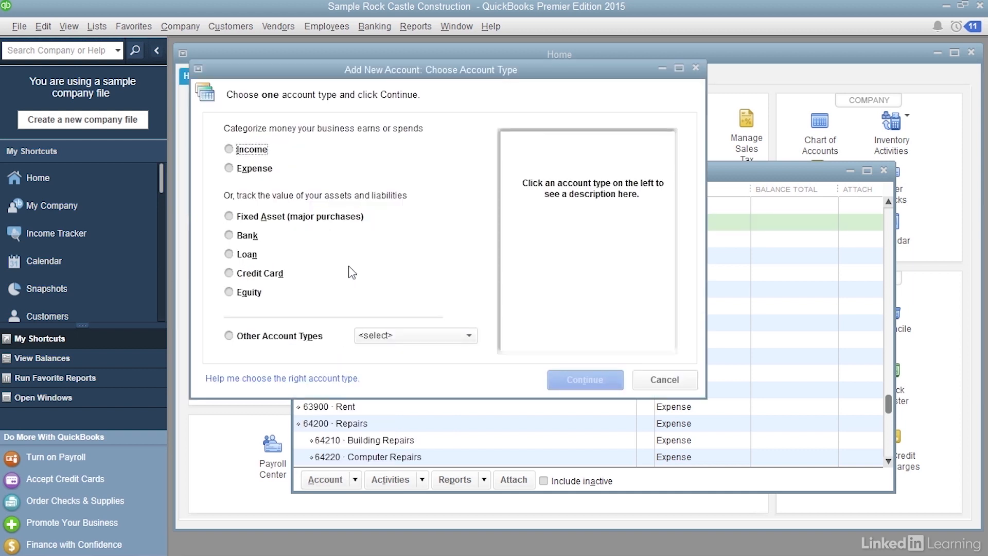
{"action": "mouse_move", "coordinate": [309, 285]}
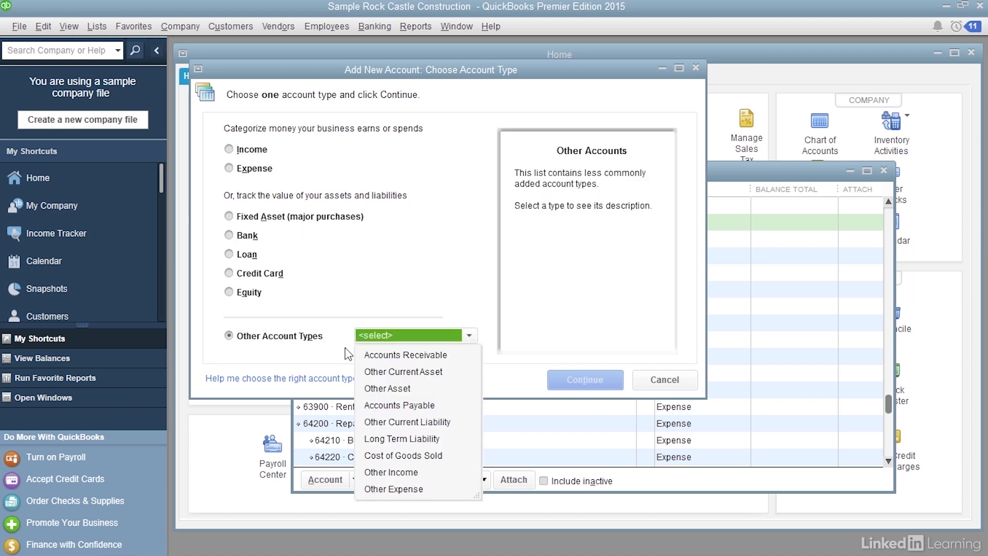
{"action": "left_click", "coordinate": [406, 422]}
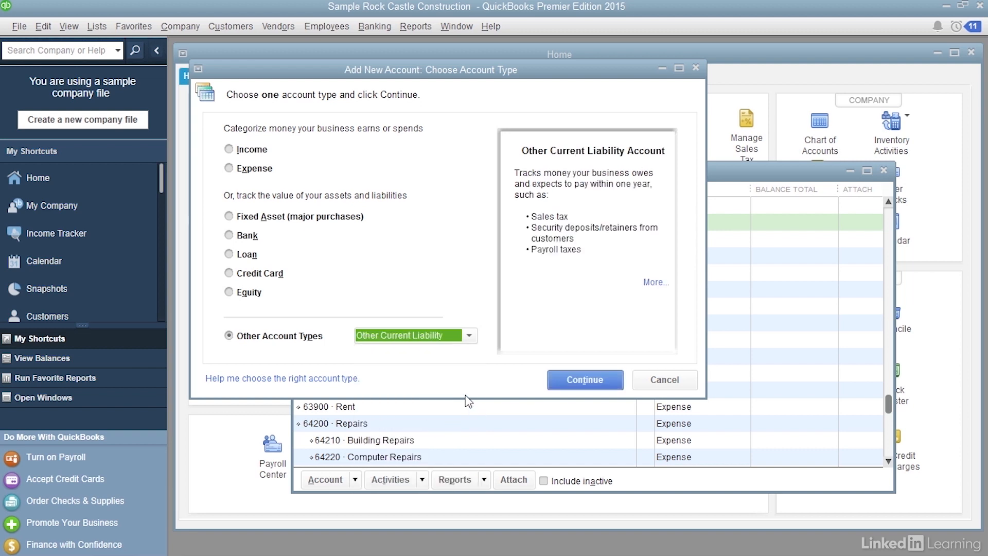
{"action": "left_click", "coordinate": [583, 380]}
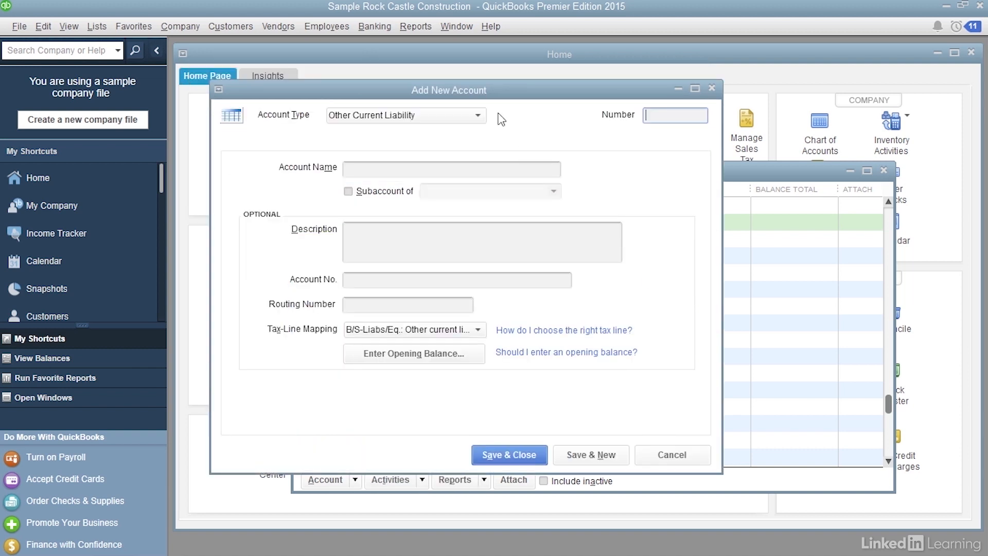
{"action": "mouse_move", "coordinate": [338, 141]}
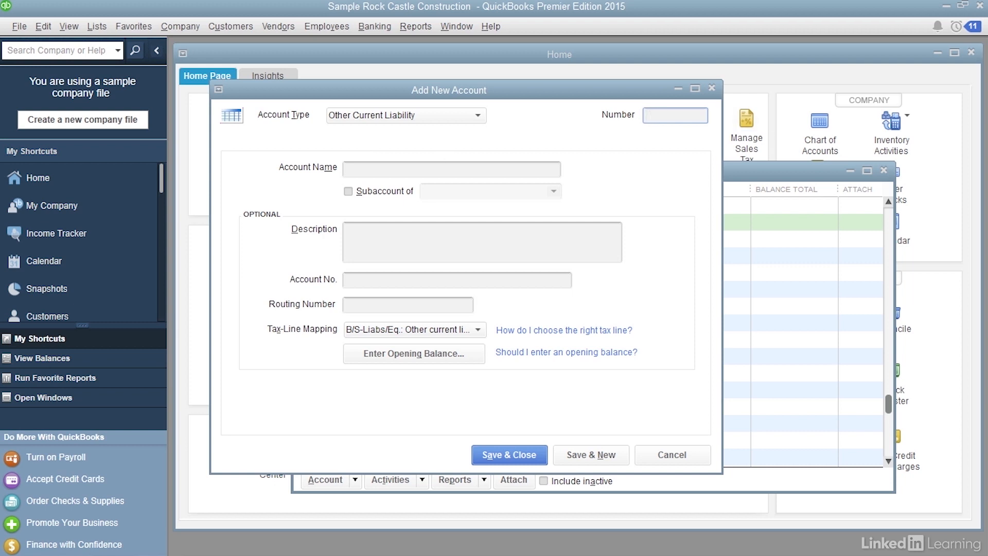
{"action": "type", "text": "24120"}
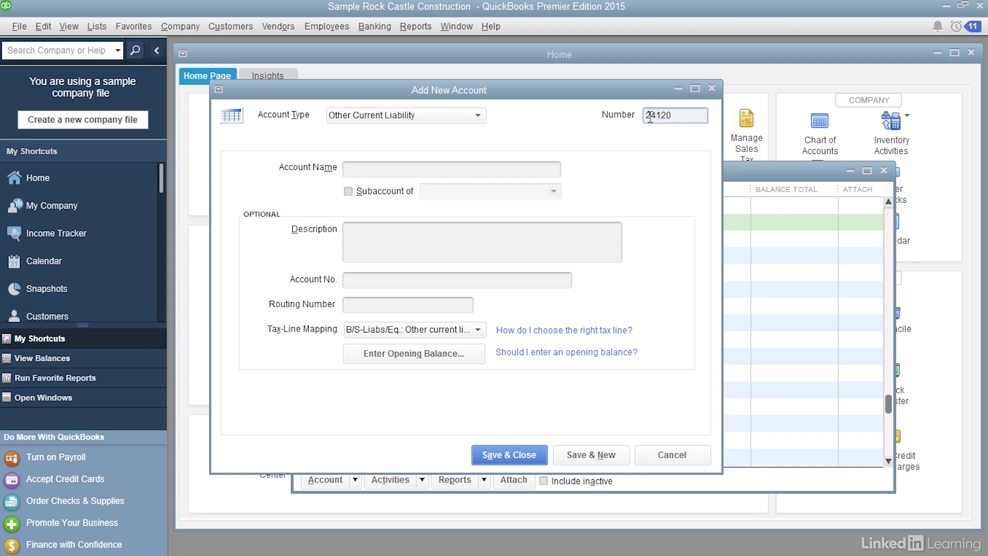
Name it 401k Match Payable and make it a subaccount of 24000 Payroll Liabilities.
{"action": "left_click", "coordinate": [451, 169]}
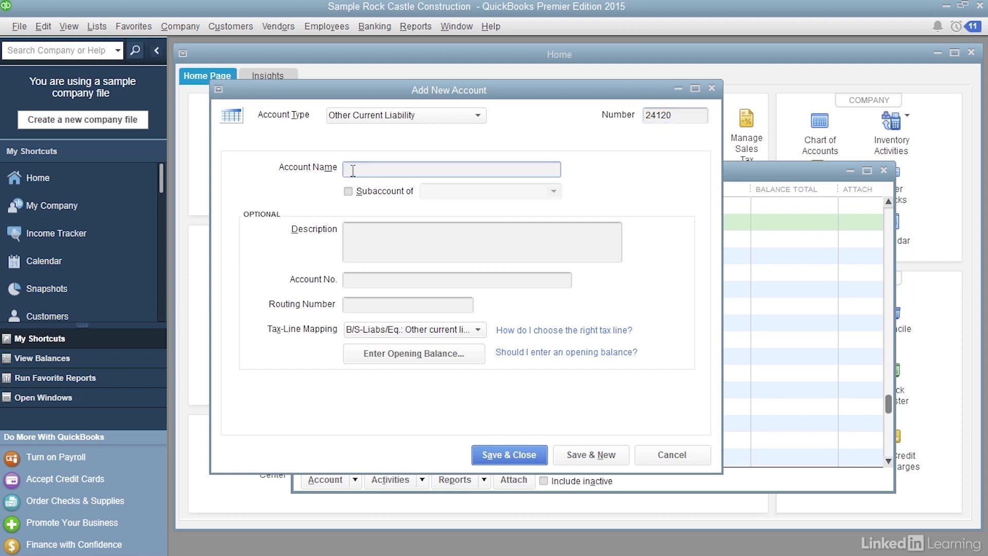
{"action": "type", "text": "401k Match"}
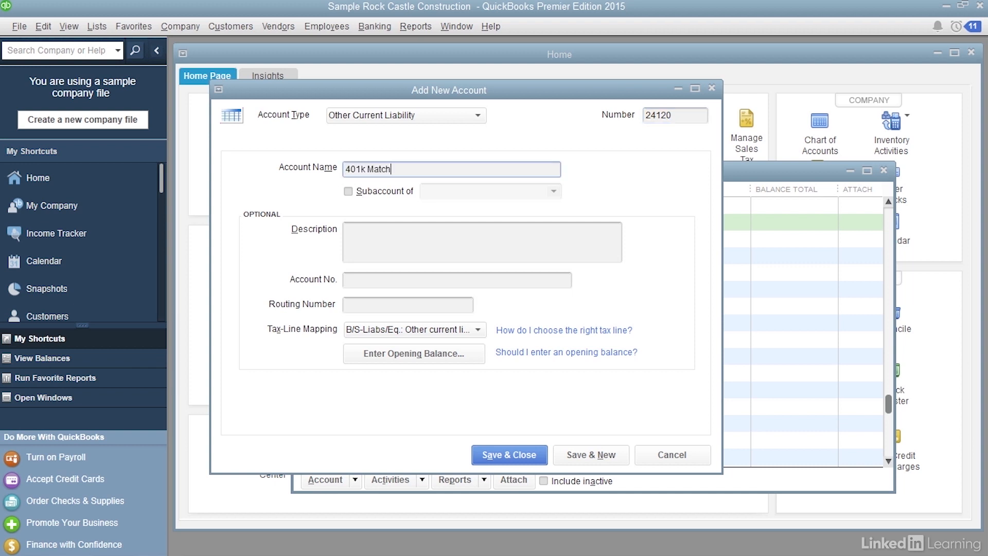
{"action": "type", "text": "Payable"}
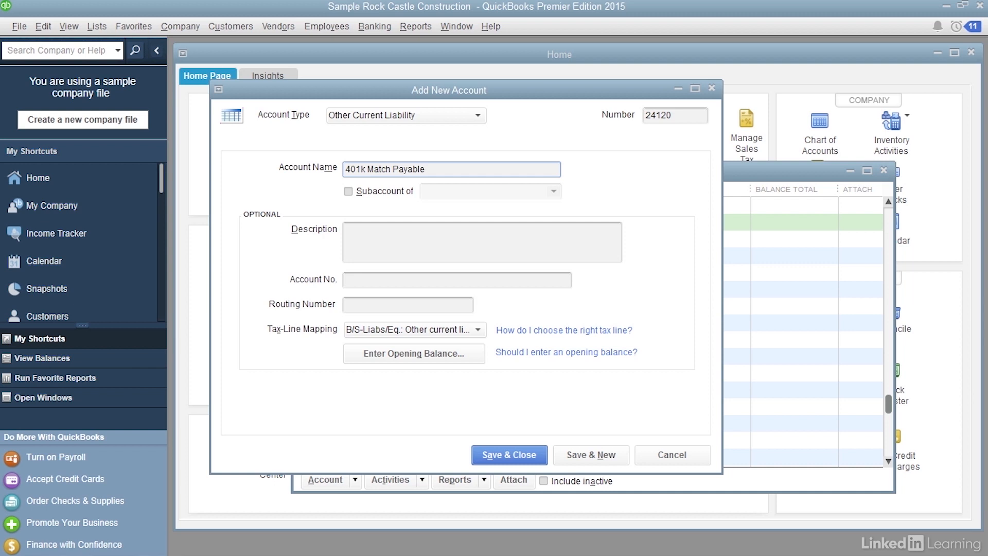
{"action": "left_click", "coordinate": [450, 169]}
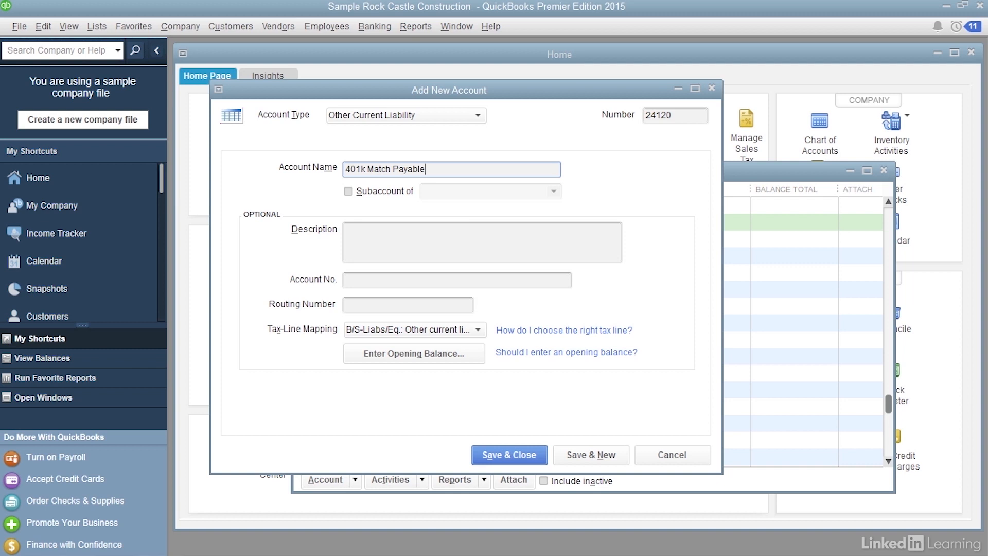
{"action": "left_click", "coordinate": [348, 191]}
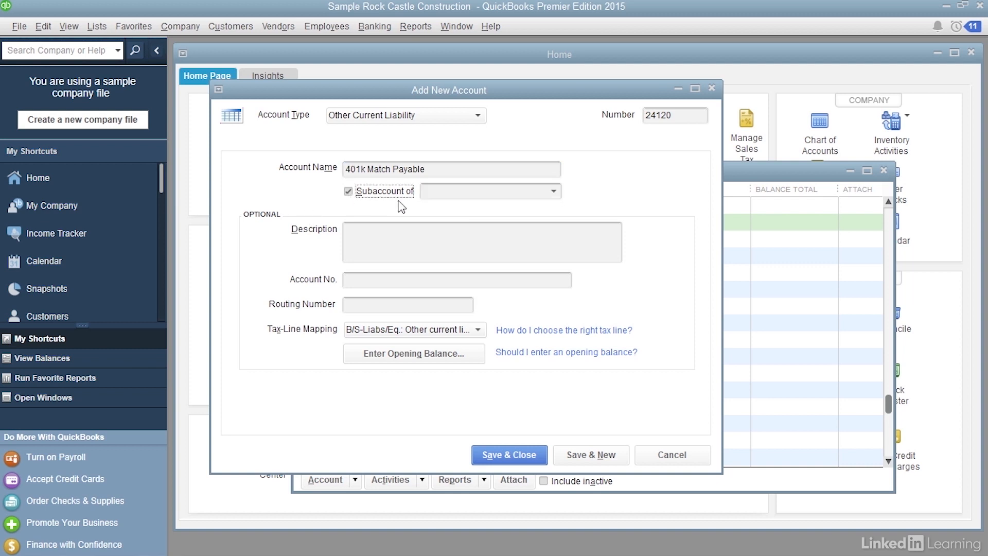
{"action": "mouse_move", "coordinate": [442, 197]}
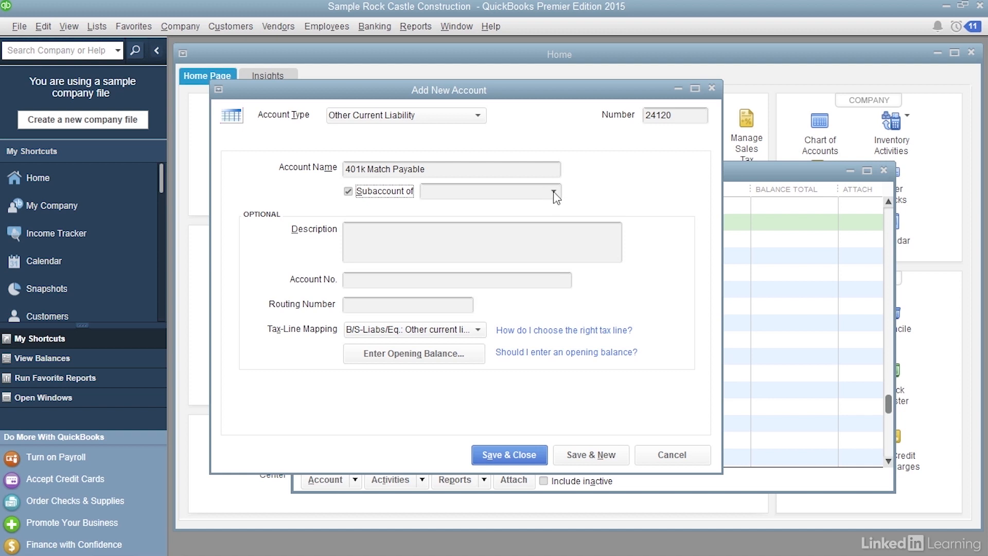
{"action": "left_click", "coordinate": [552, 192]}
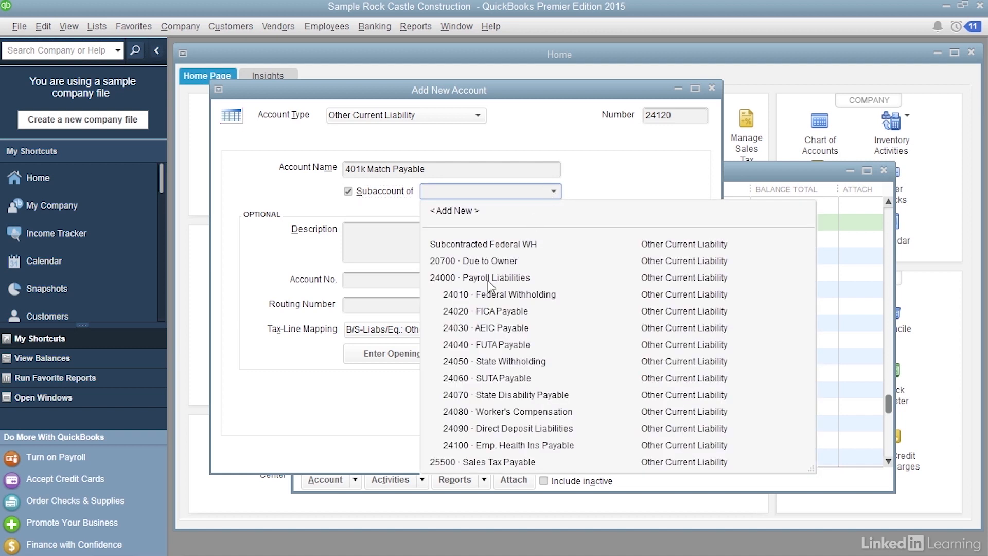
{"action": "left_click", "coordinate": [487, 277]}
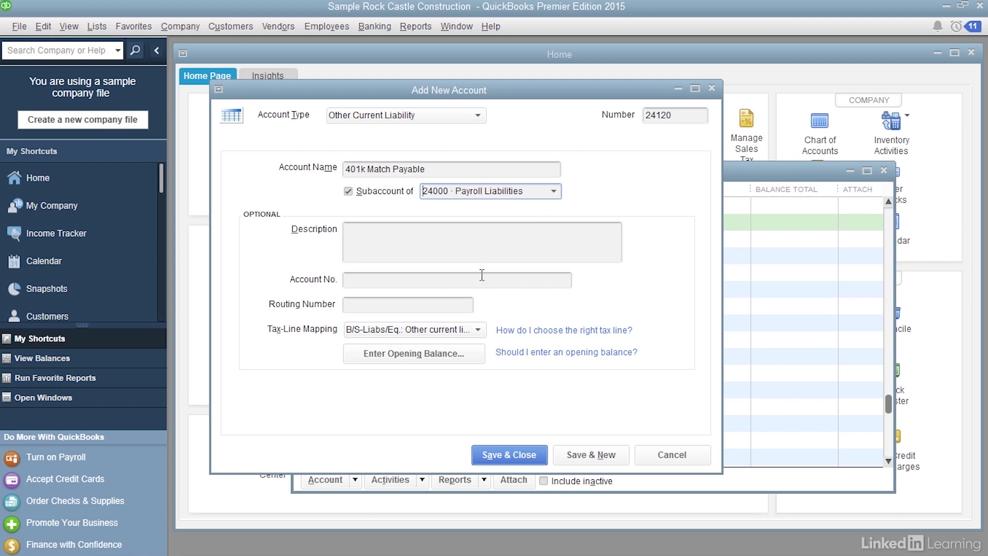
{"action": "mouse_move", "coordinate": [488, 306]}
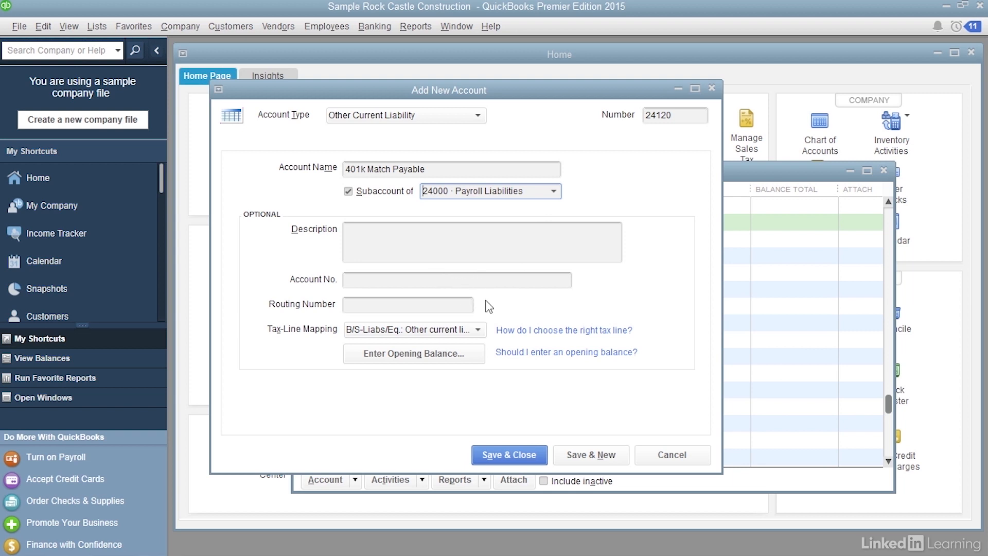
{"action": "mouse_move", "coordinate": [590, 454]}
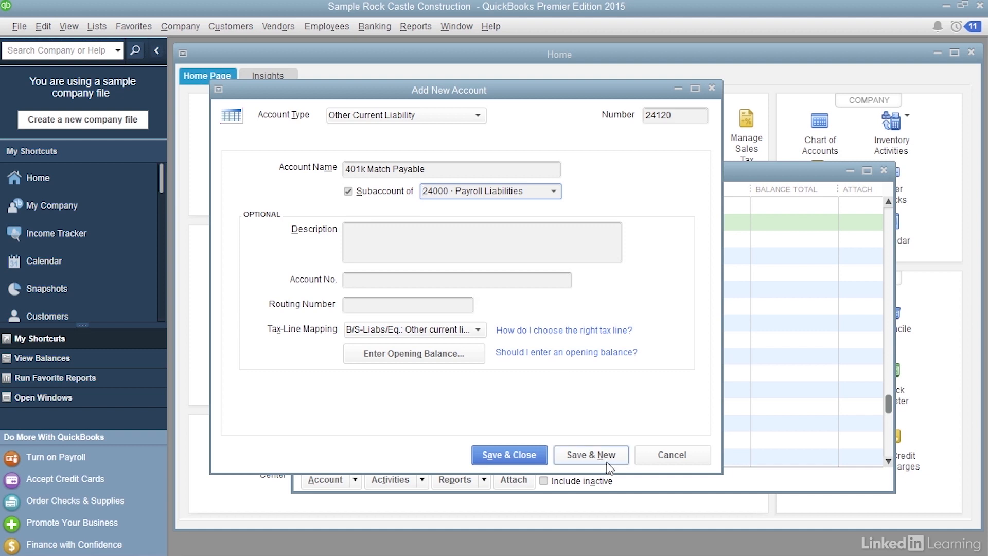
Save the liability account and enter a new Expense account 62750 named 401k Match.
{"action": "left_click", "coordinate": [590, 454]}
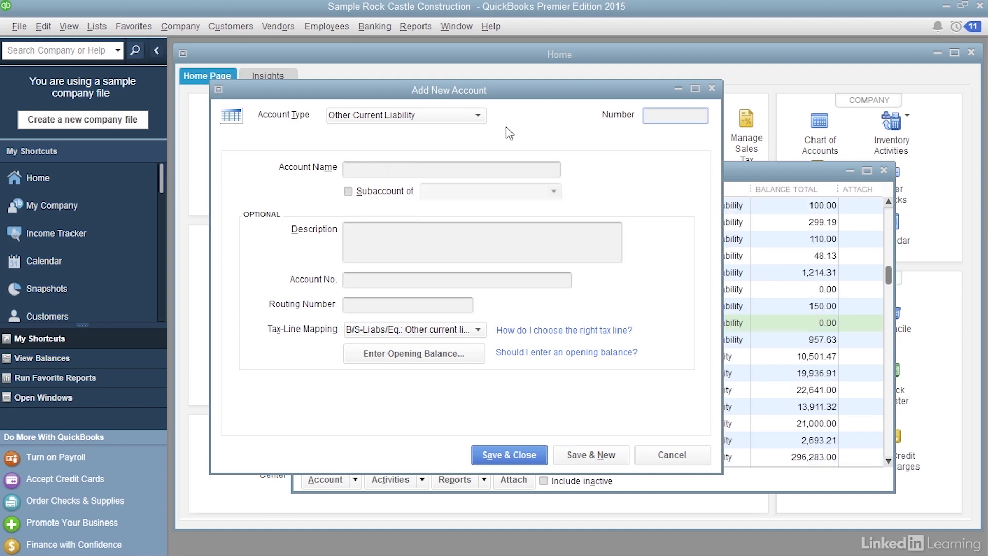
{"action": "mouse_move", "coordinate": [492, 130]}
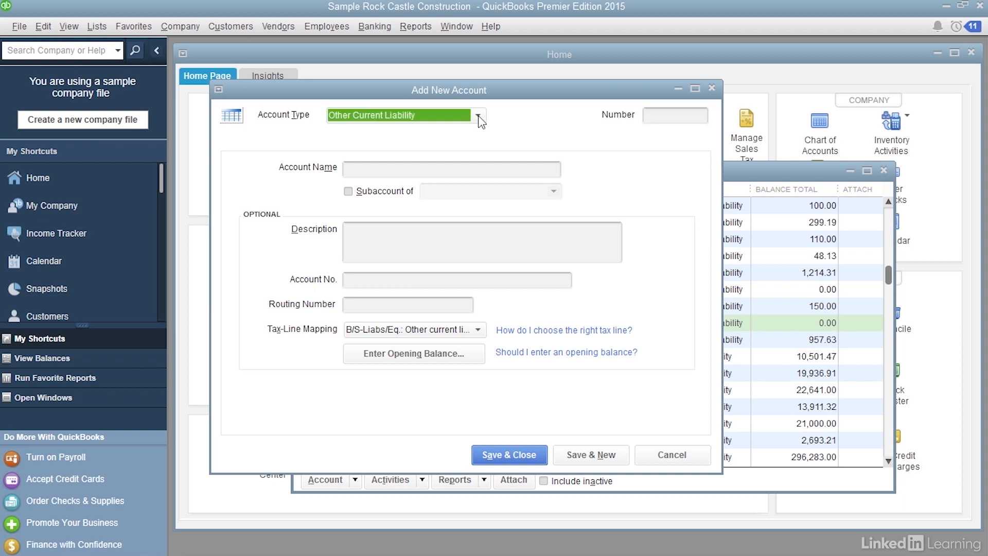
{"action": "left_click", "coordinate": [478, 115]}
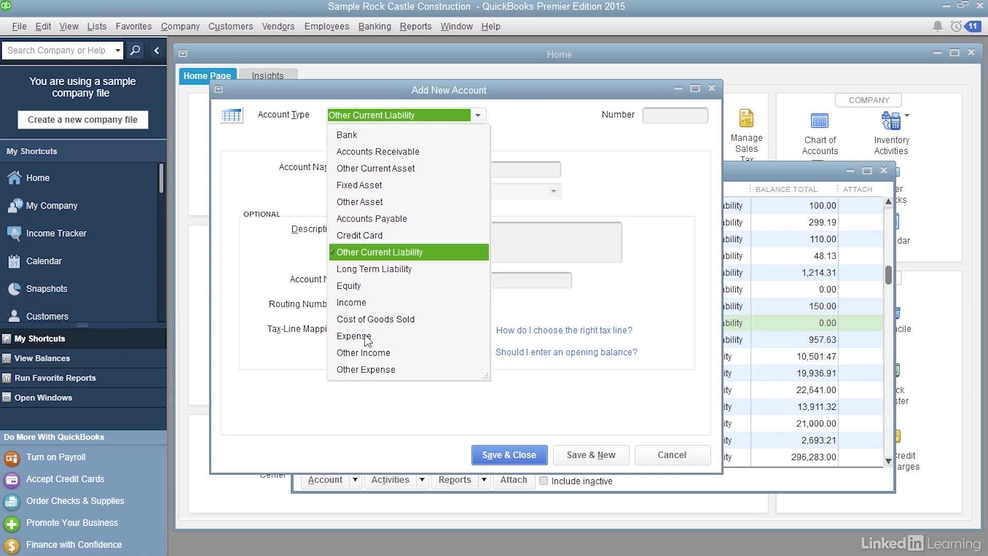
{"action": "left_click", "coordinate": [354, 336]}
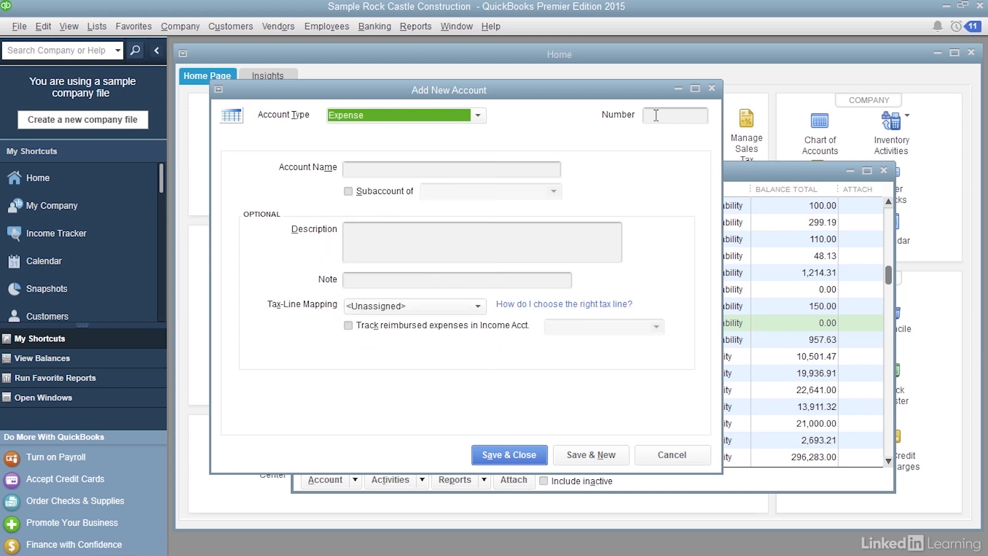
{"action": "left_click", "coordinate": [674, 115]}
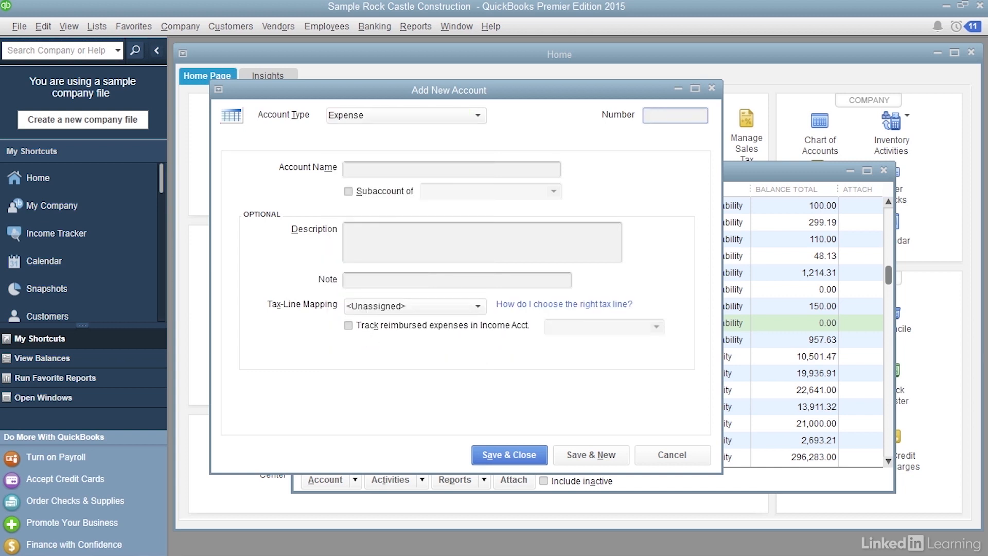
{"action": "type", "text": "62750"}
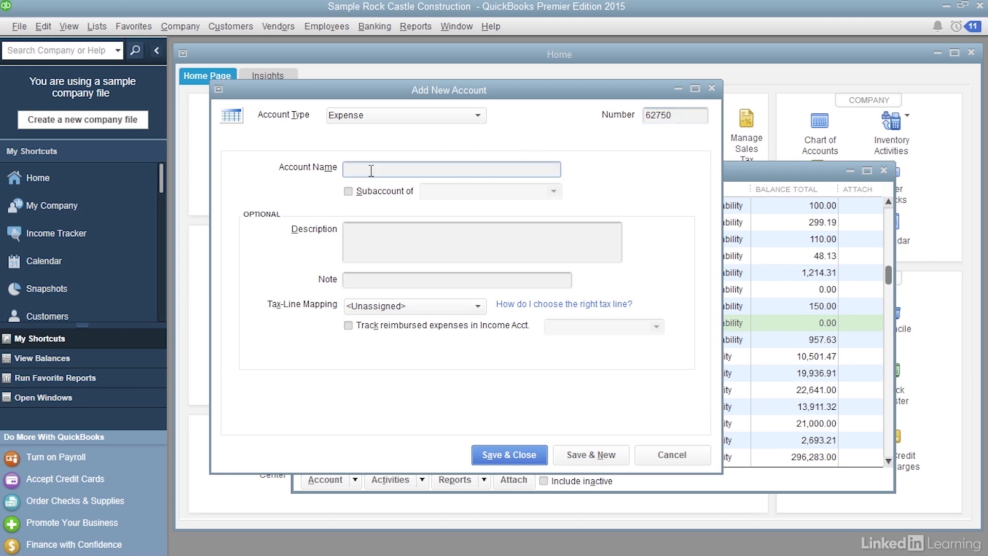
{"action": "type", "text": "401k"}
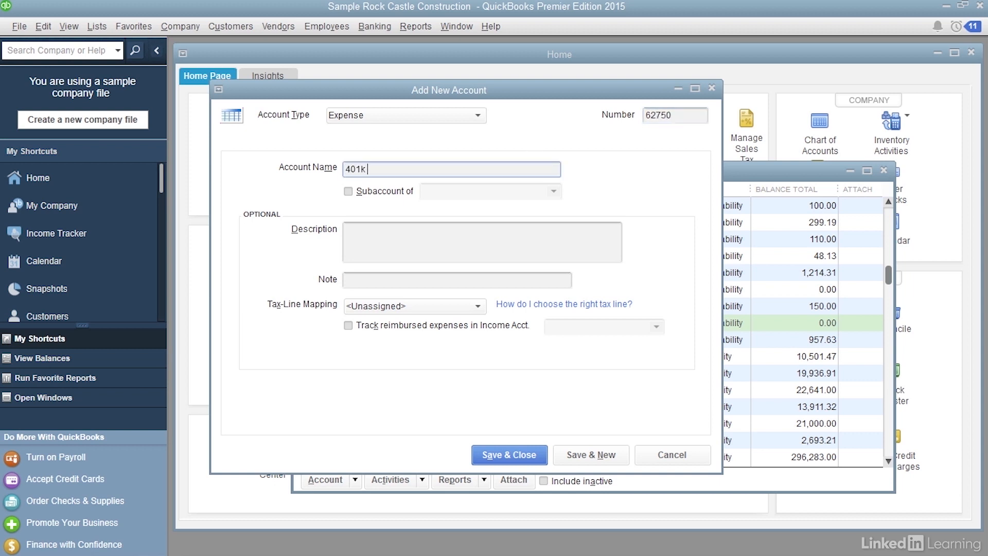
{"action": "type", "text": "Match"}
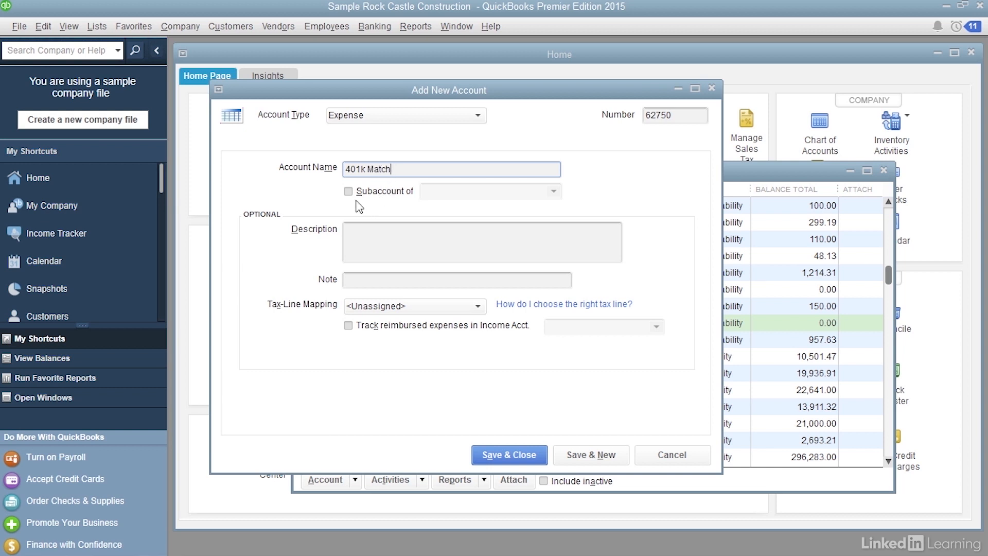
Make 401k Match a subaccount of 62700 Payroll Expenses.
{"action": "left_click", "coordinate": [348, 191]}
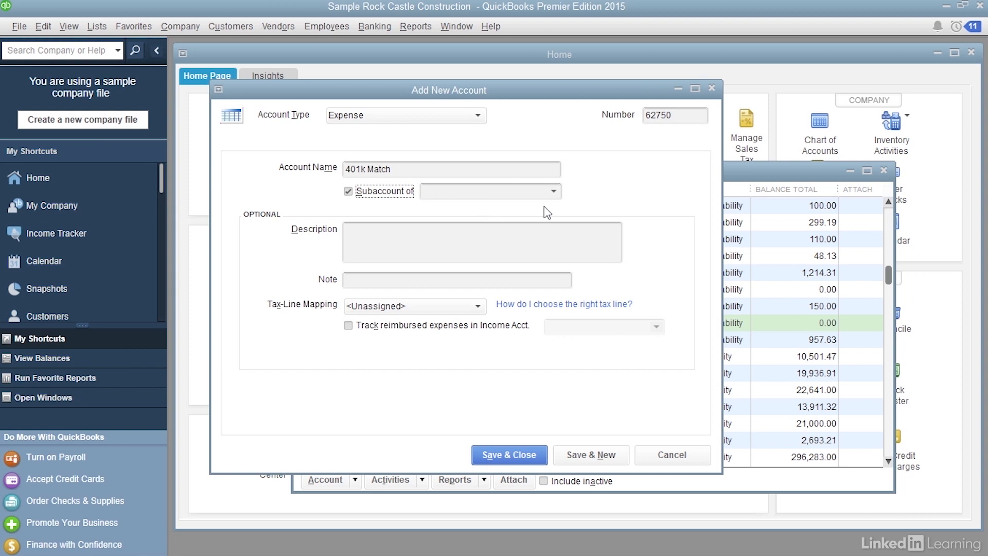
{"action": "left_click", "coordinate": [553, 191]}
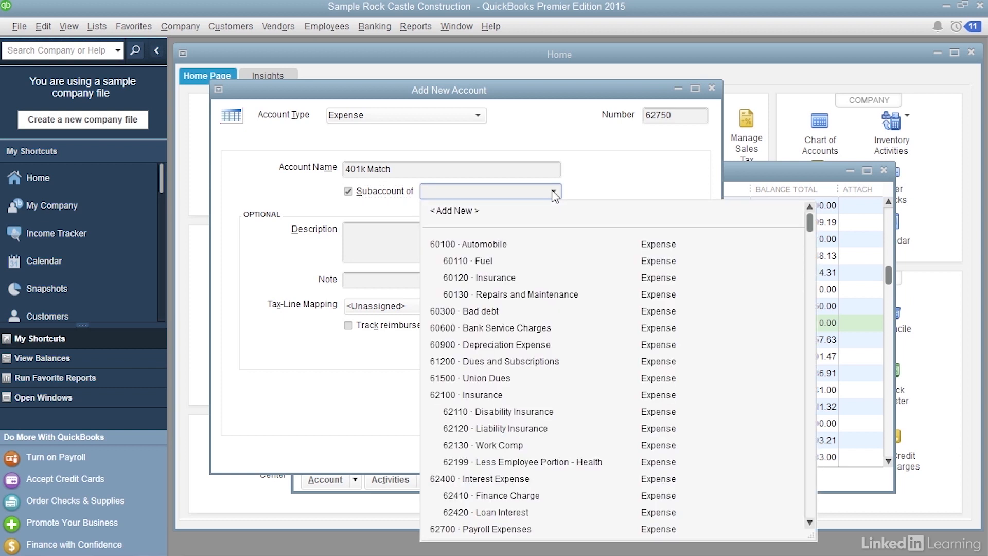
{"action": "left_click", "coordinate": [485, 529]}
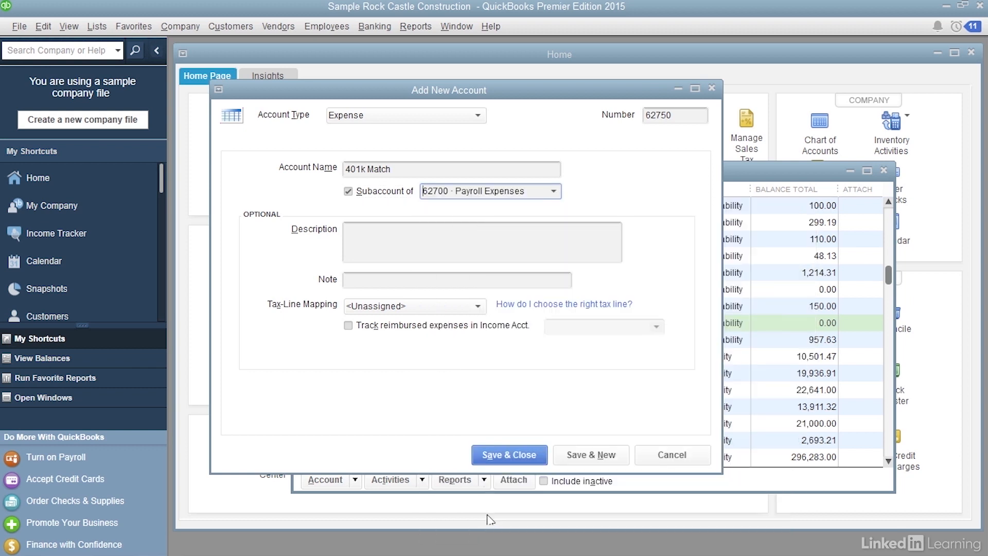
{"action": "mouse_move", "coordinate": [302, 289]}
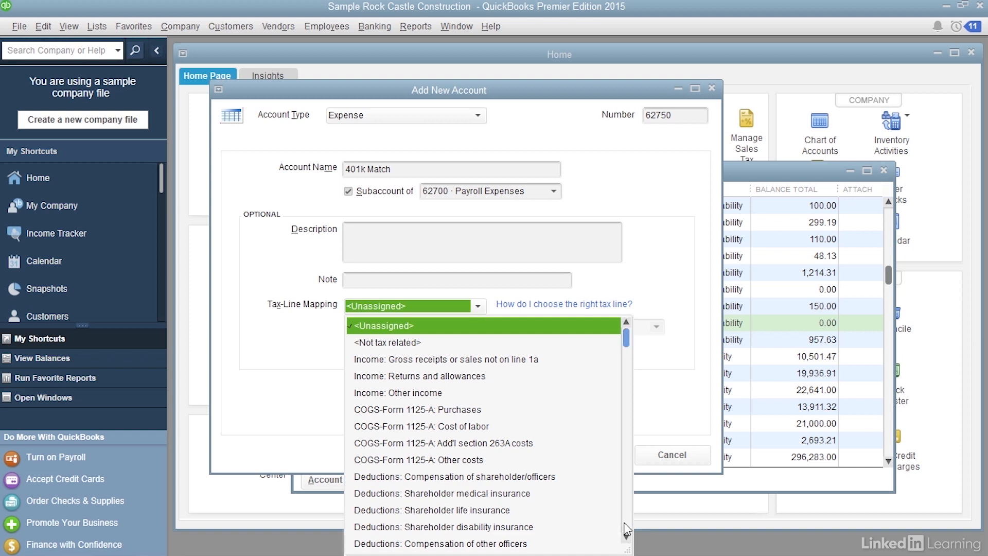
Map the account's tax line to Deductions: Pension/profit-sharing/etc.
{"action": "scroll", "scroll_direction": "down", "scroll_amount": 3}
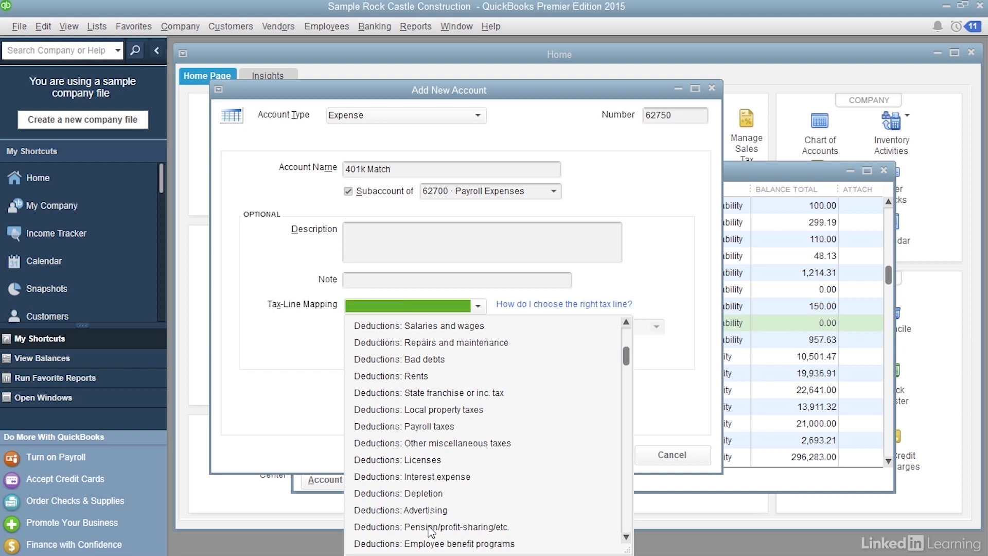
{"action": "left_click", "coordinate": [431, 527]}
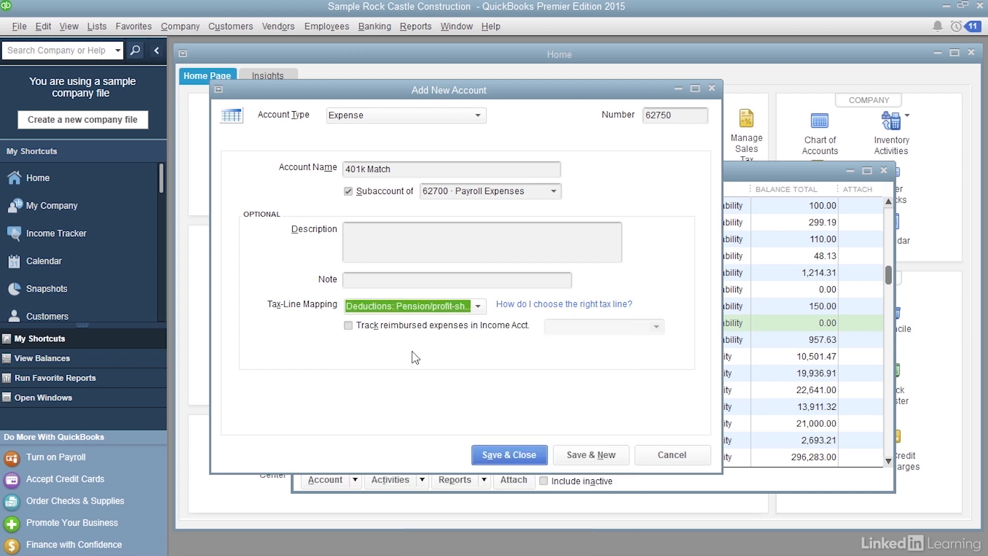
{"action": "mouse_move", "coordinate": [505, 402]}
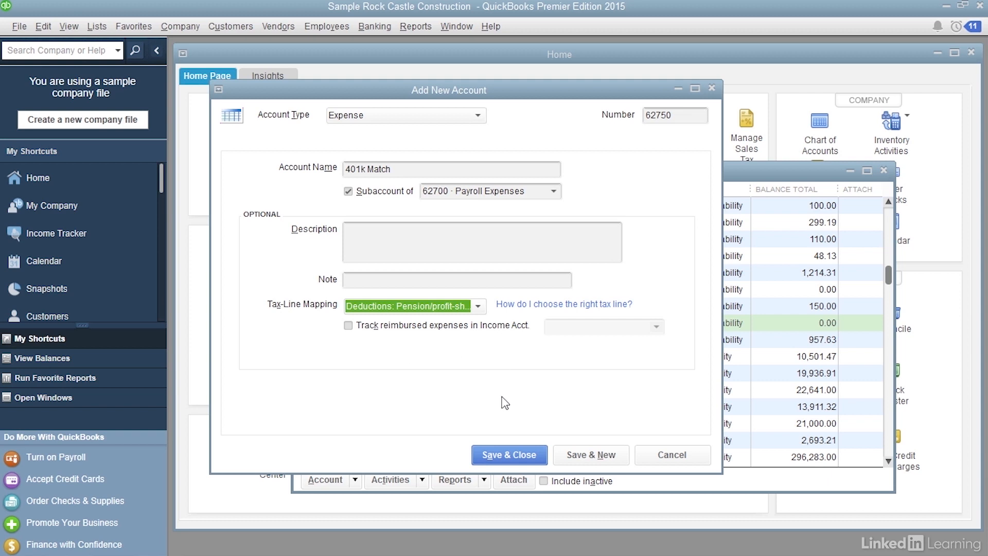
Save and close the 62750 401k Match account, returning to the Chart of Accounts.
{"action": "left_click", "coordinate": [509, 454]}
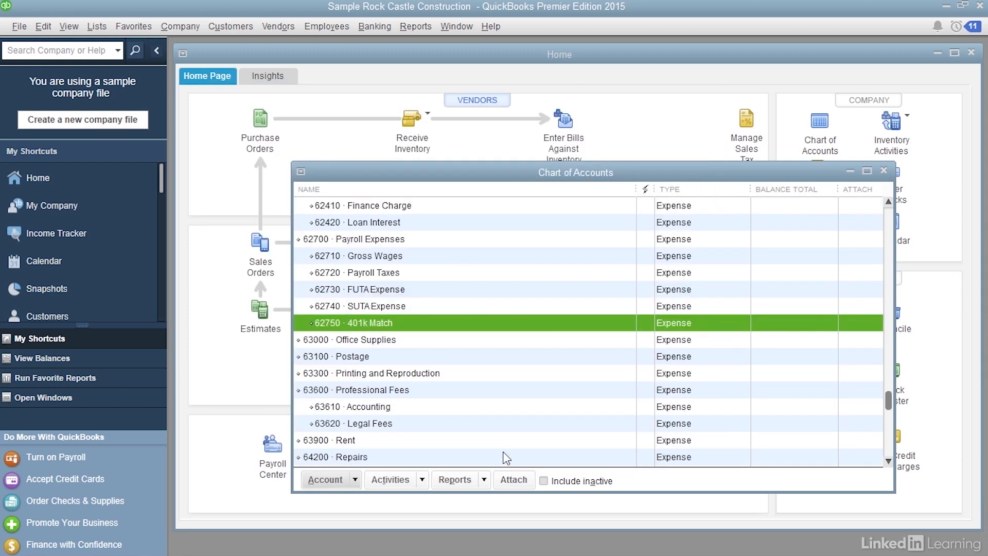
{"action": "mouse_move", "coordinate": [420, 336]}
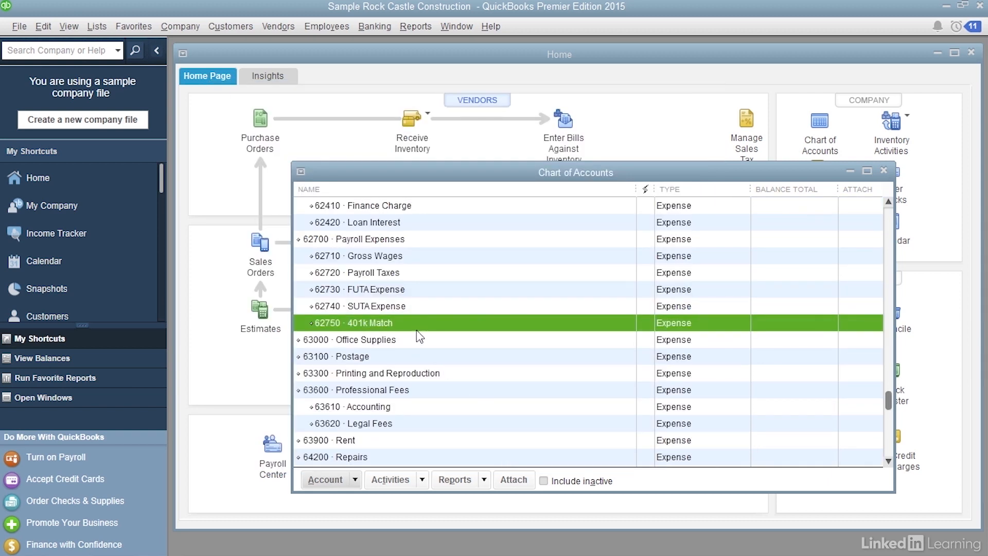
{"action": "mouse_move", "coordinate": [354, 260]}
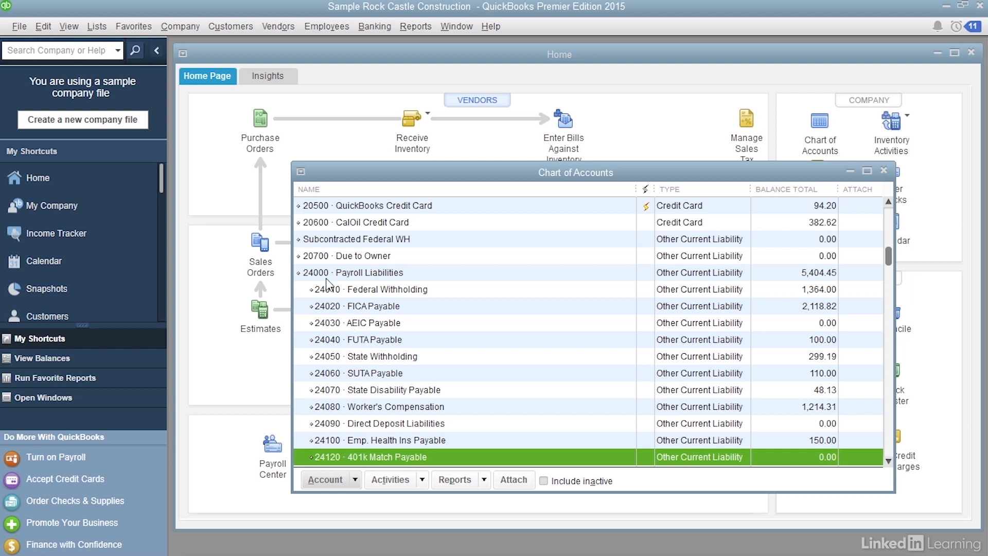
{"action": "mouse_move", "coordinate": [391, 277]}
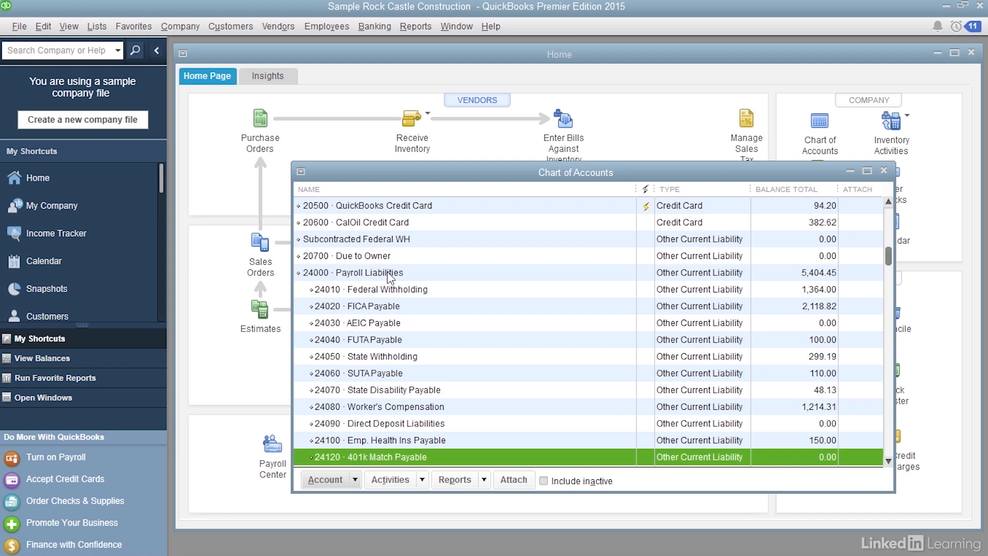